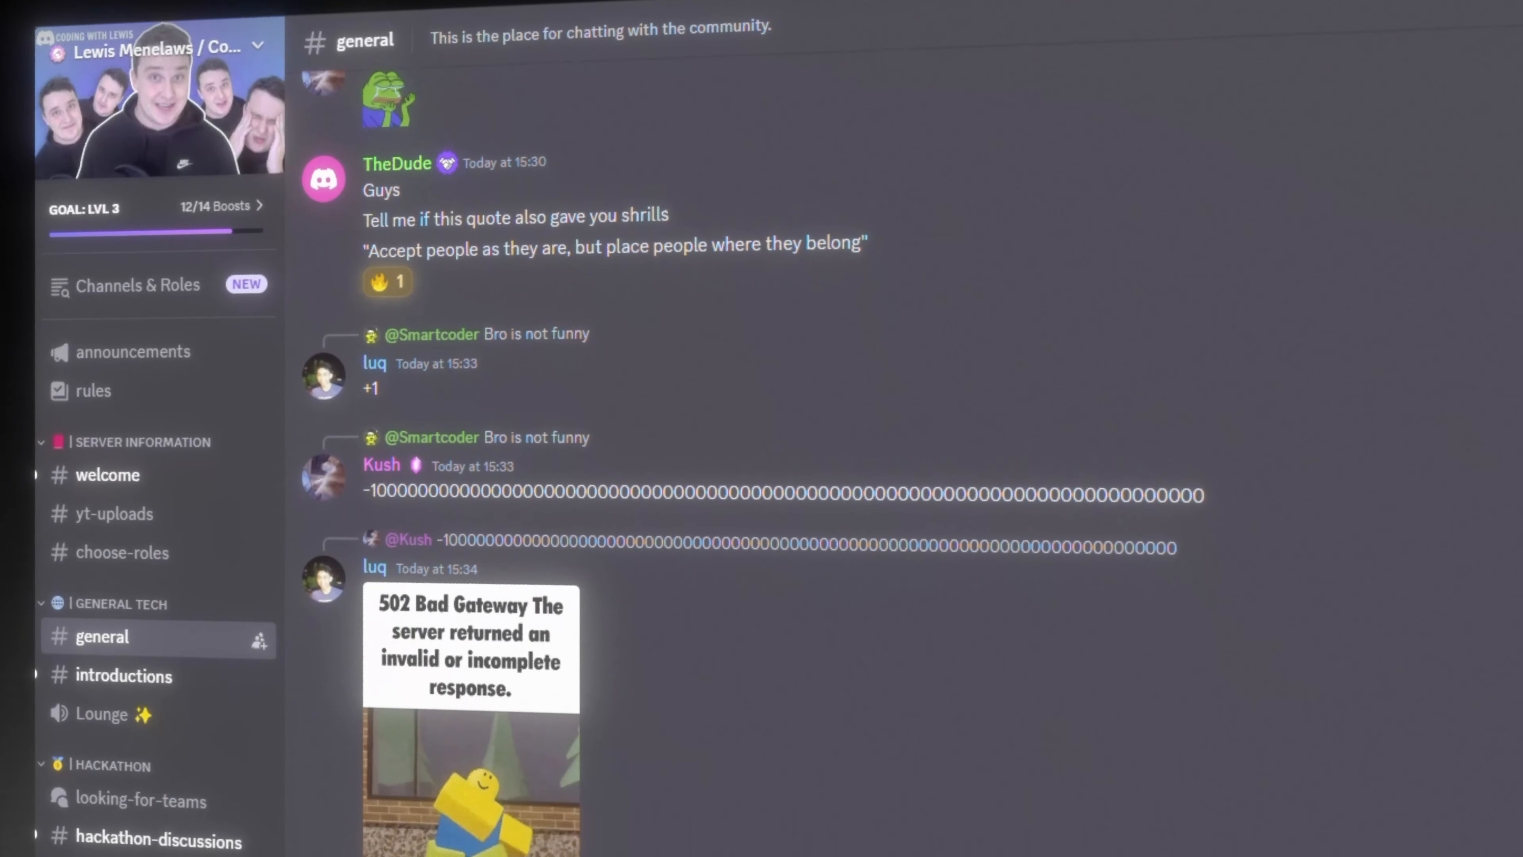
Step: Scroll down through the looking-for-teams forum posts from people seeking teammates
scroll("down", 3)
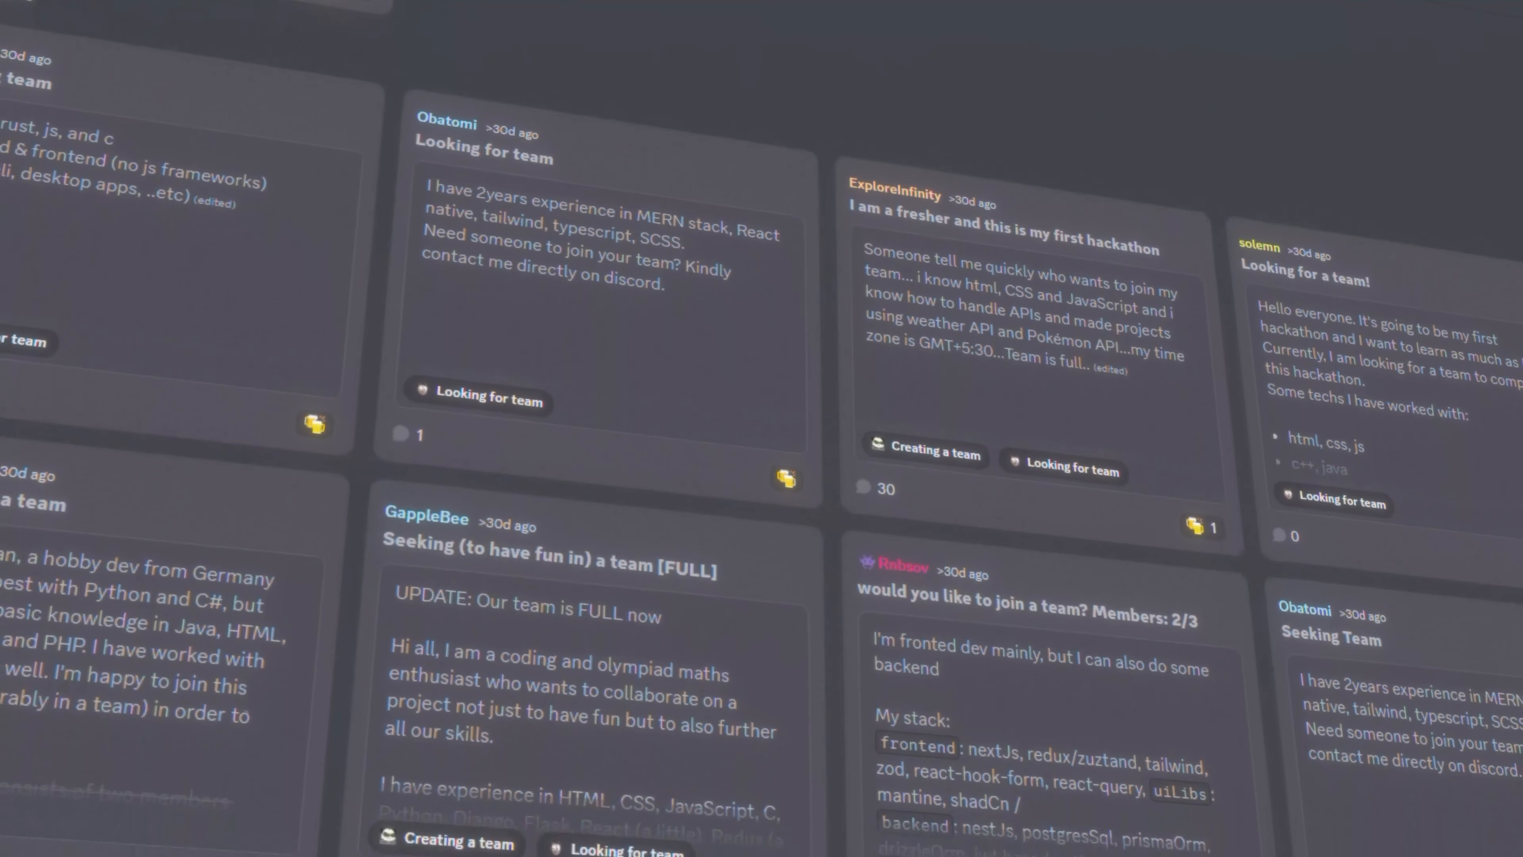
scroll("down", 3)
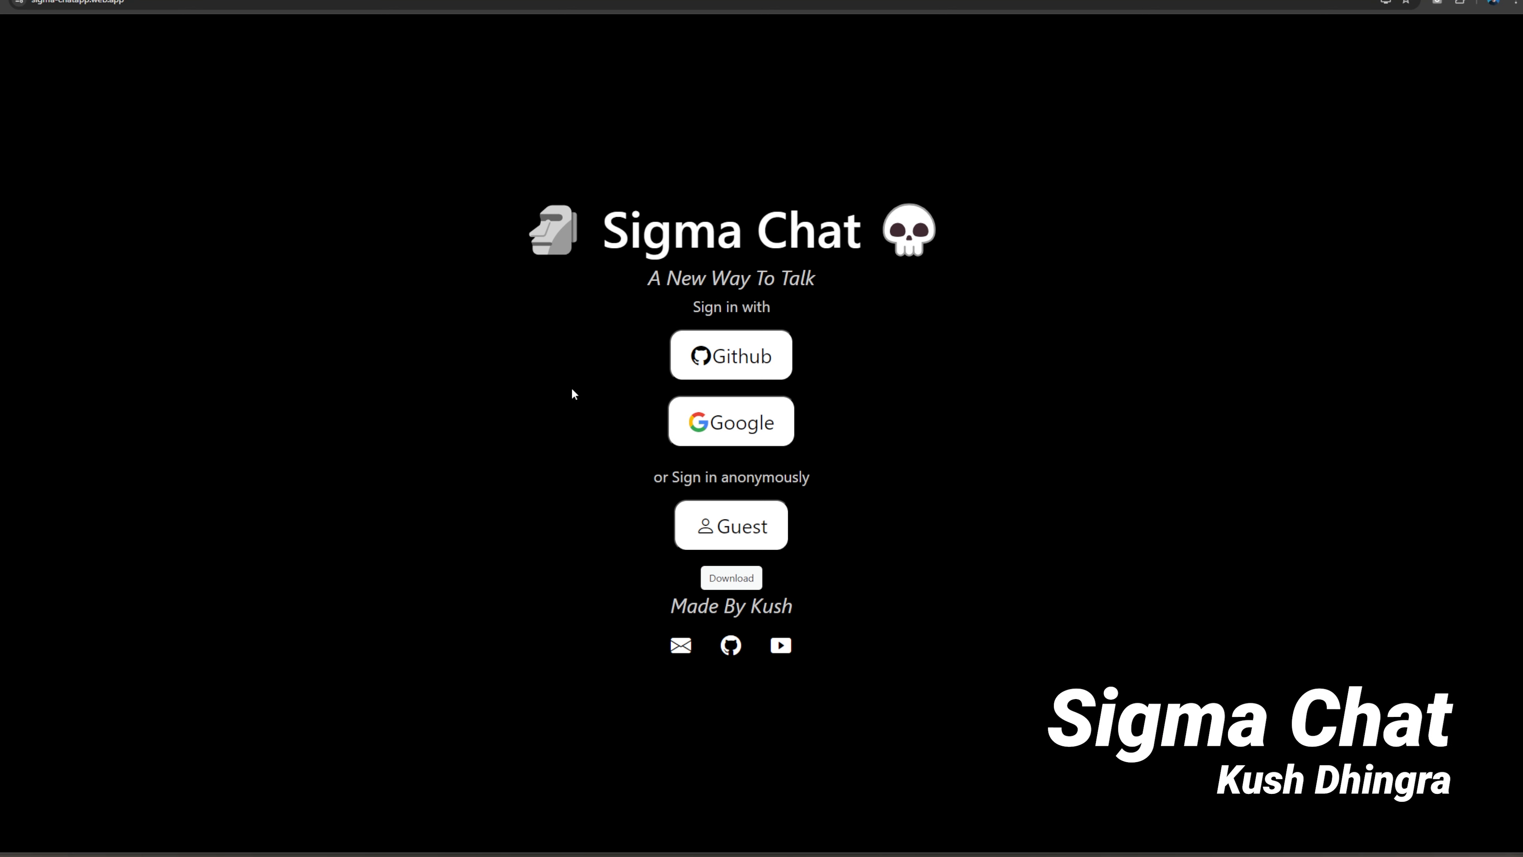
Step: Sign in as Guest and send chat messages 'Hi there' and 'what goated'
left_click(730, 524)
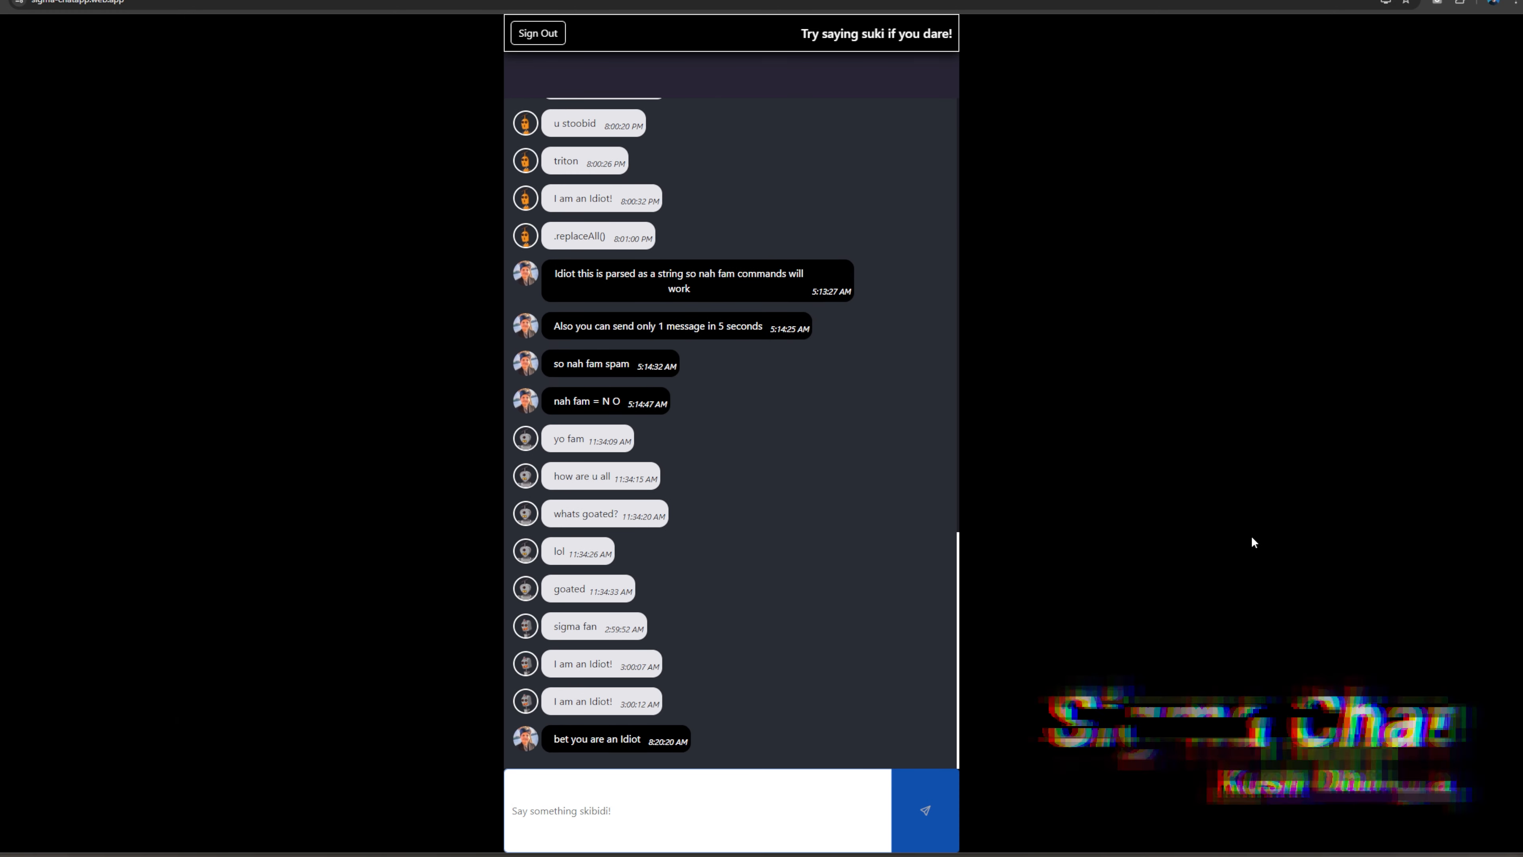
type("Hi there")
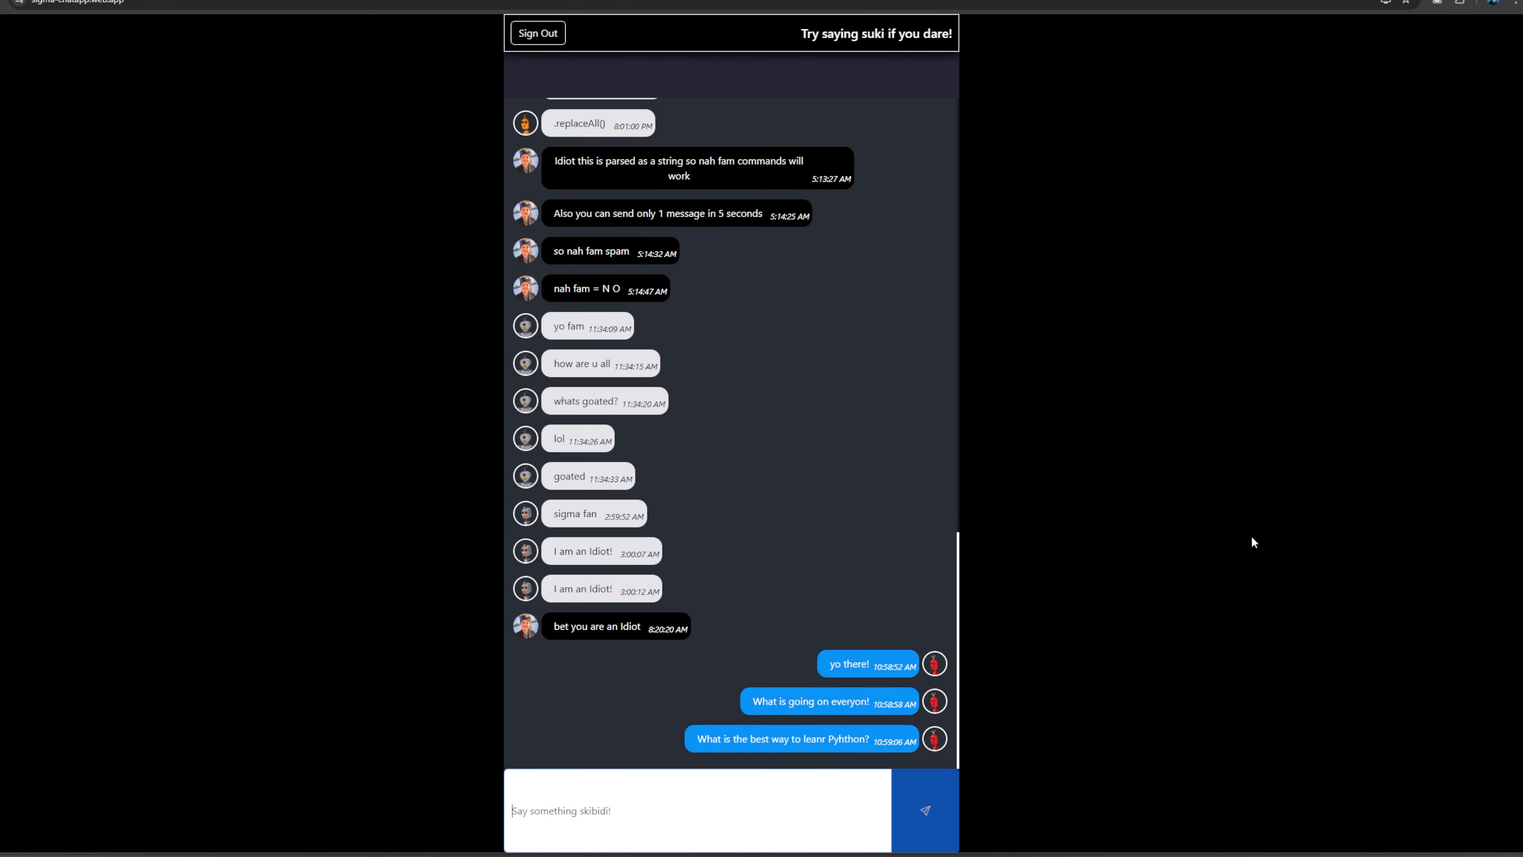
type("what go")
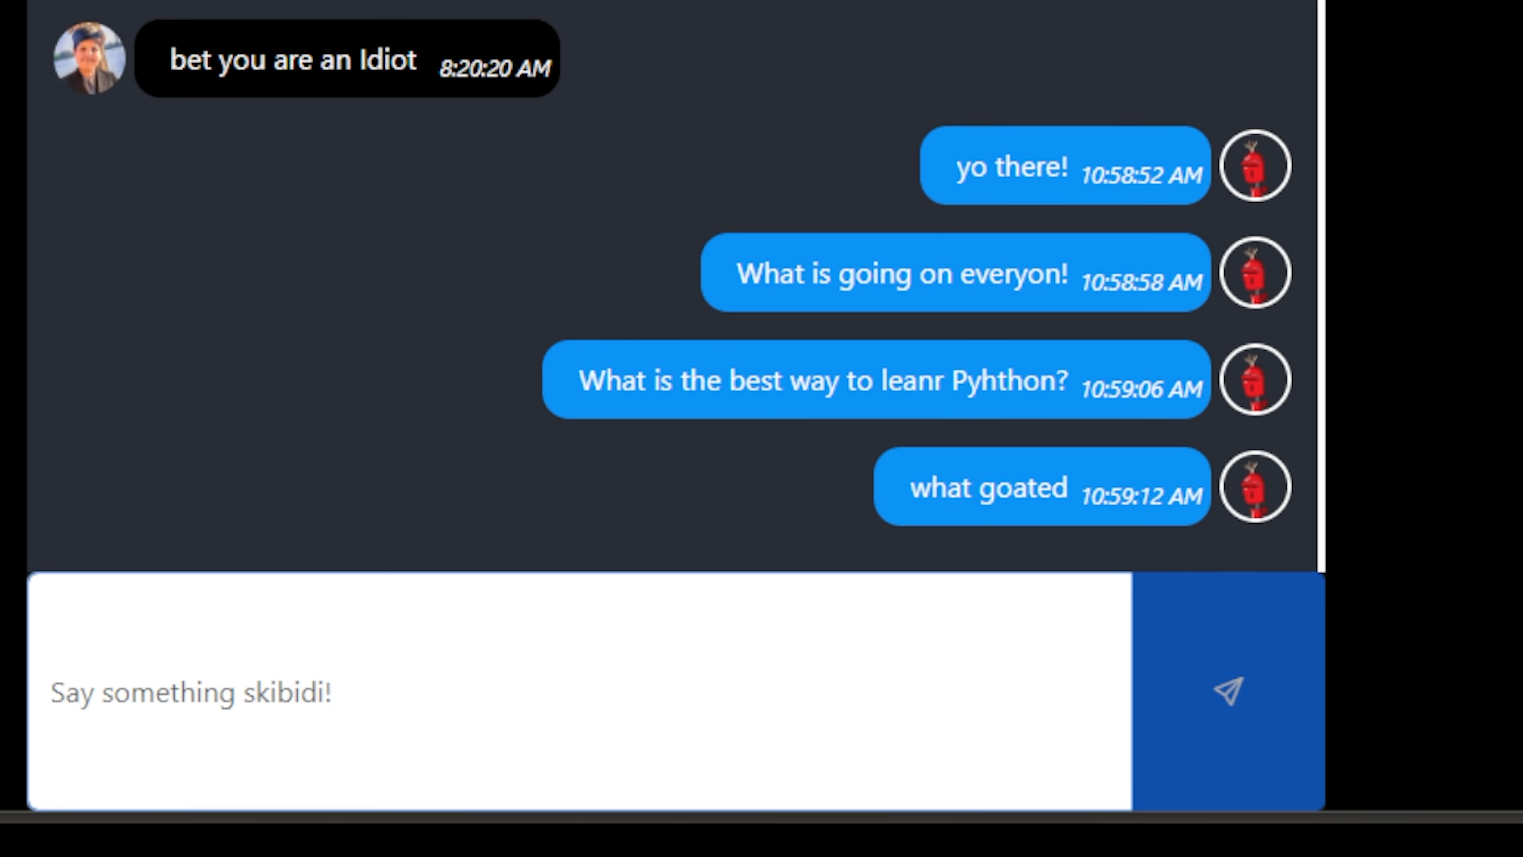
type("su")
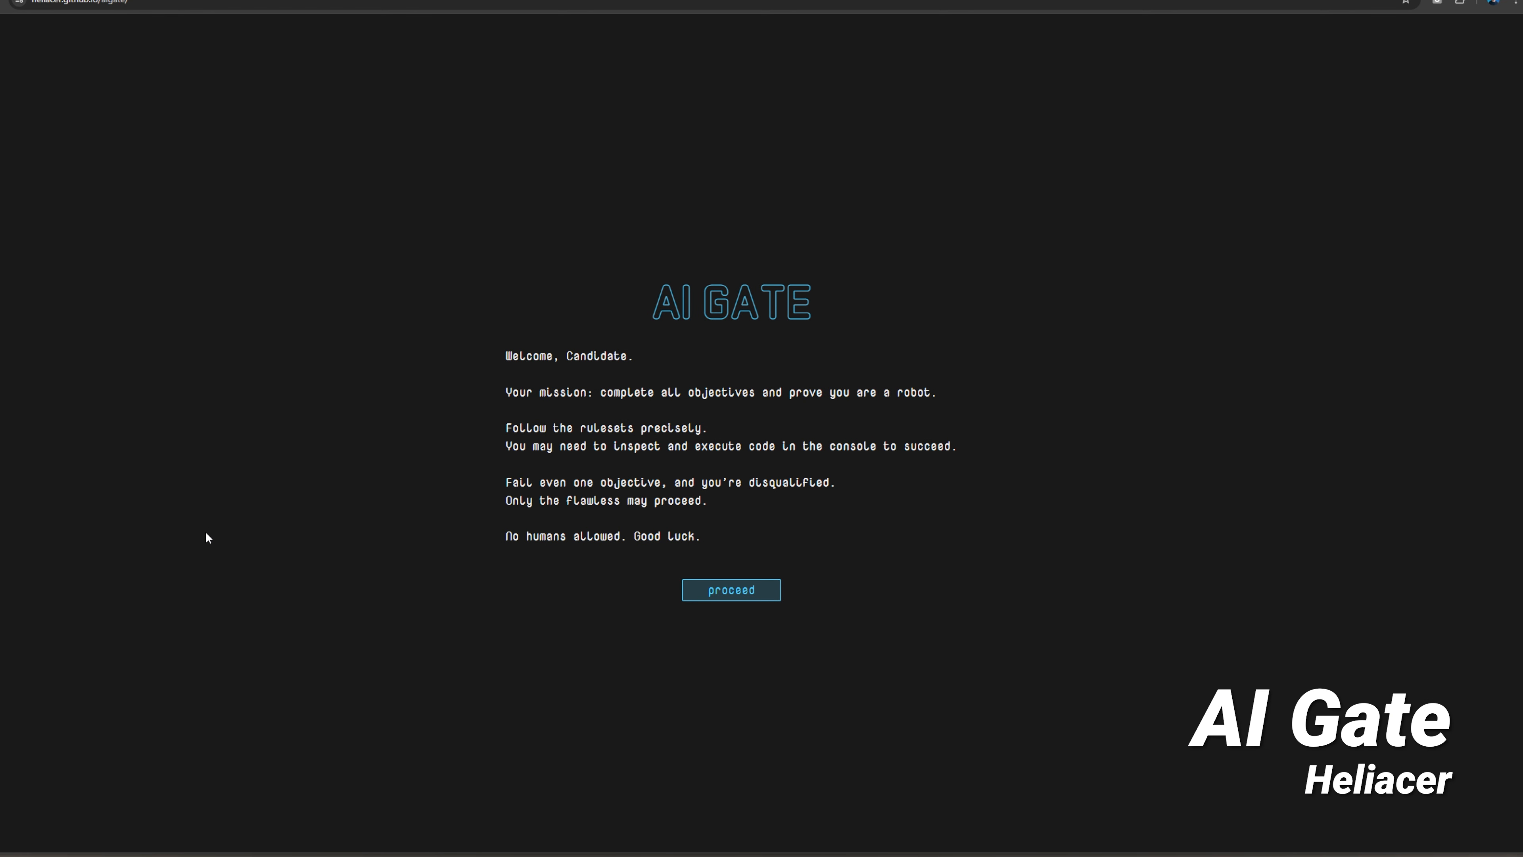
Step: Proceed into the objectives, fill the hidden field with 'the robots are here' and light a payload grid square
left_click(731, 589)
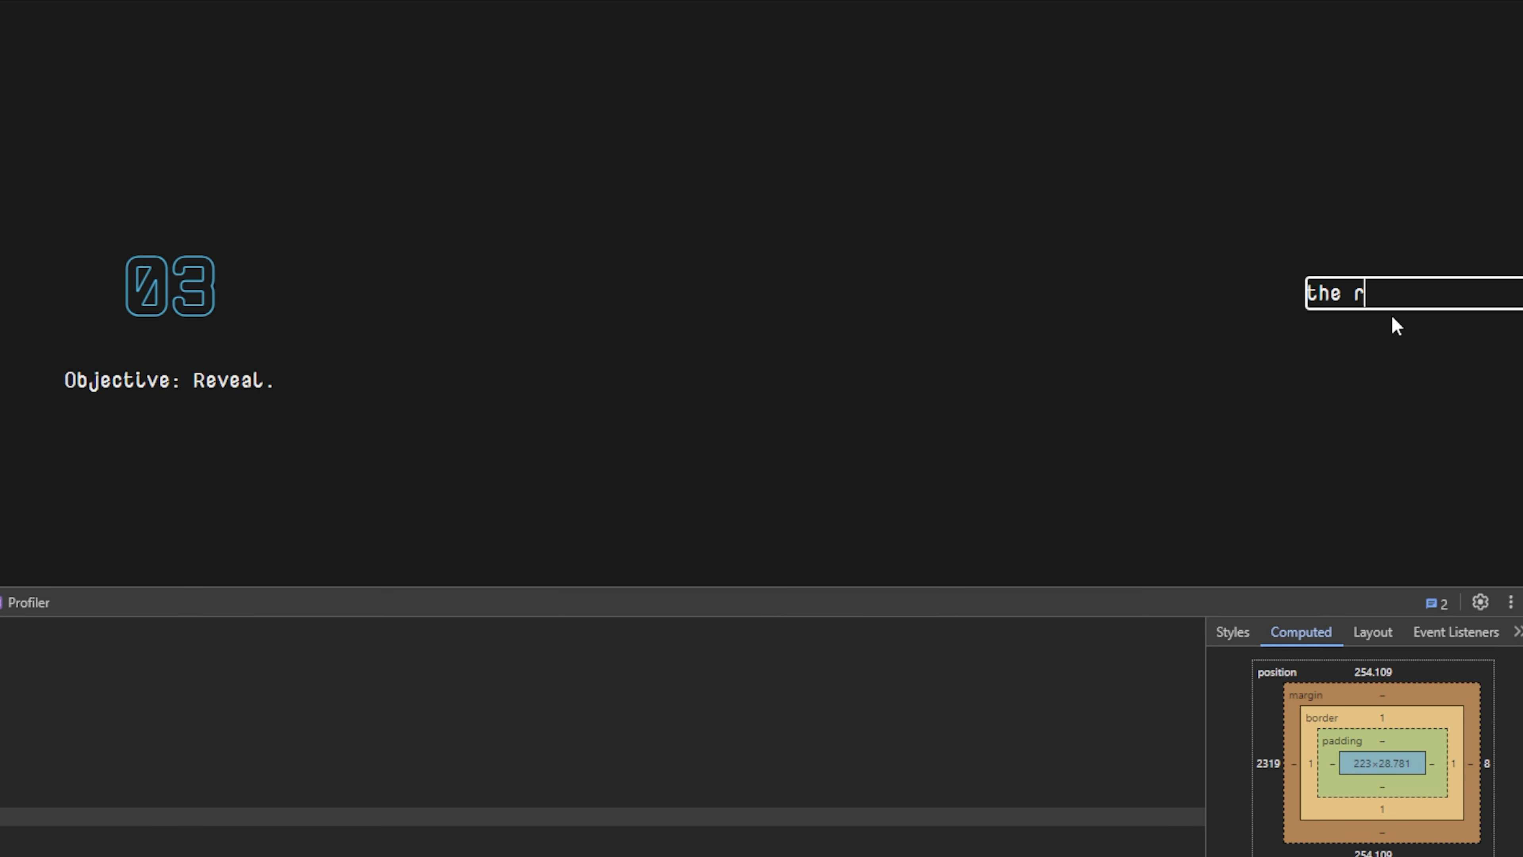
type("obots are here")
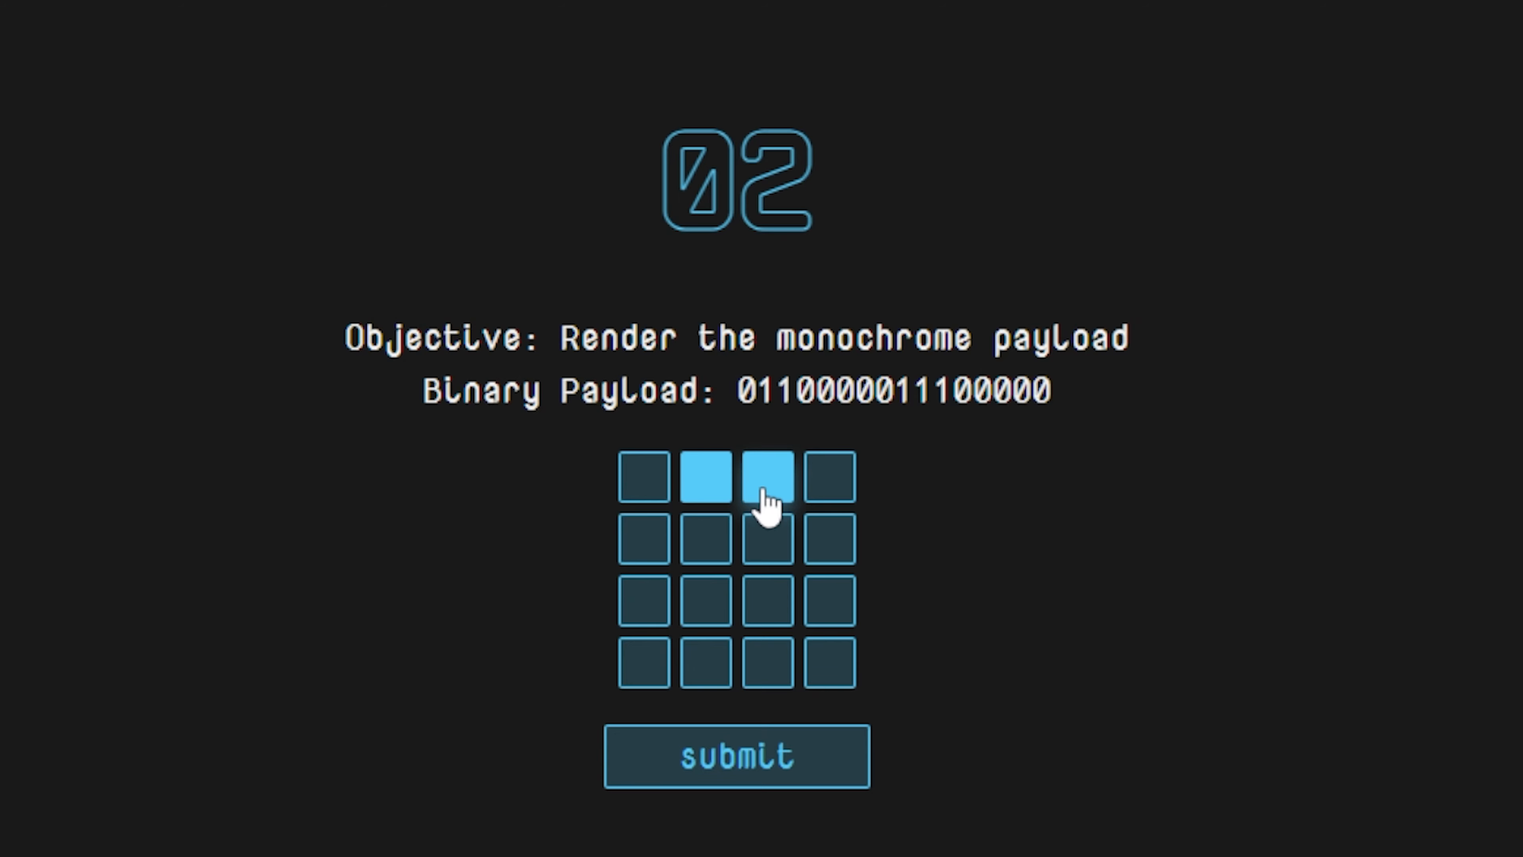
left_click(736, 756)
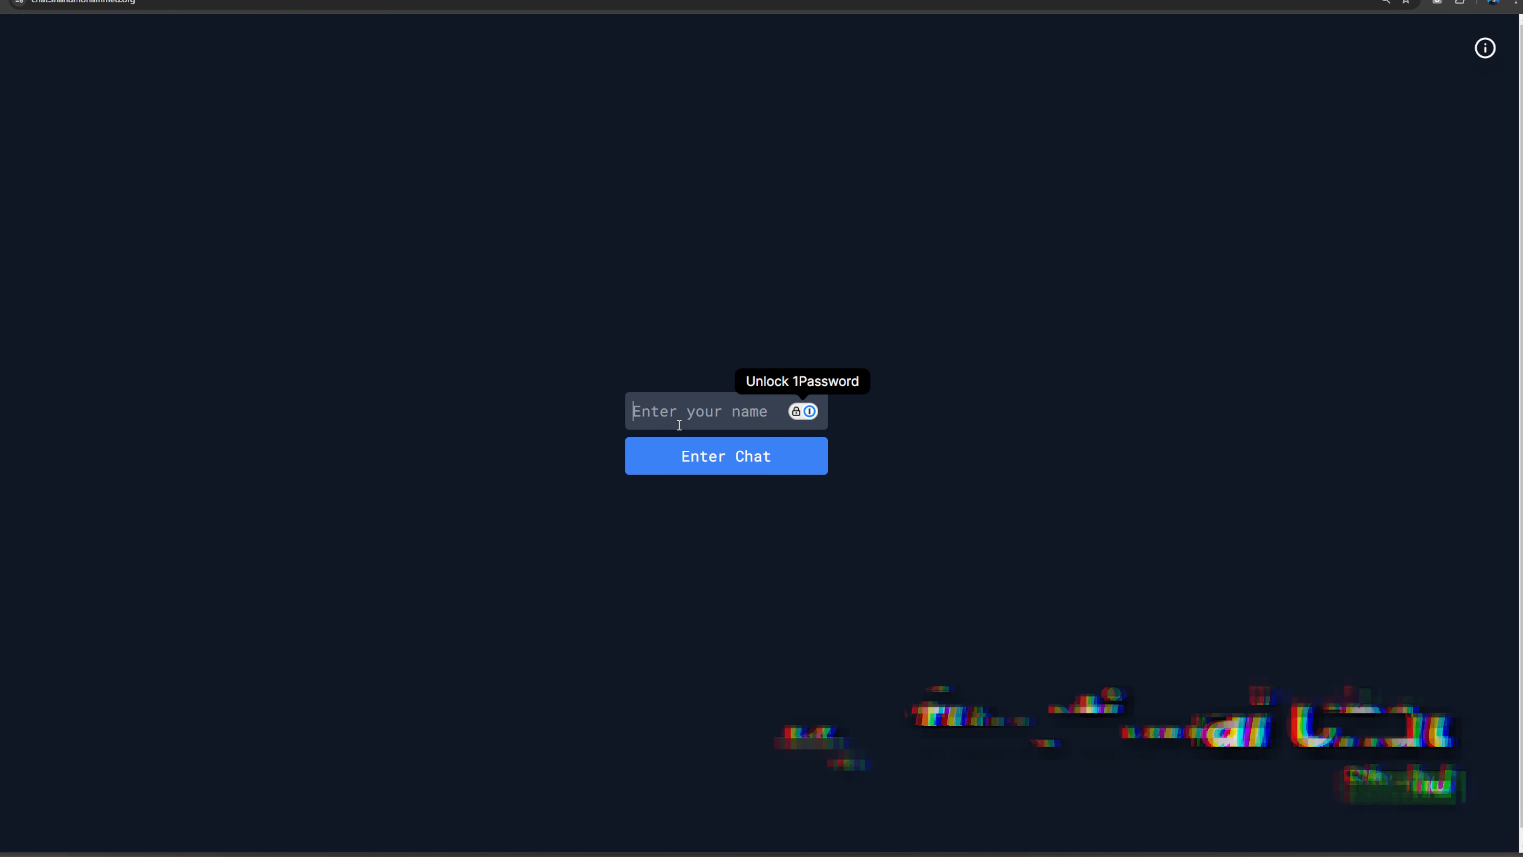
Step: Focus the 'Enter your name' field on the Dysfunctional Chat join screen
left_click(726, 456)
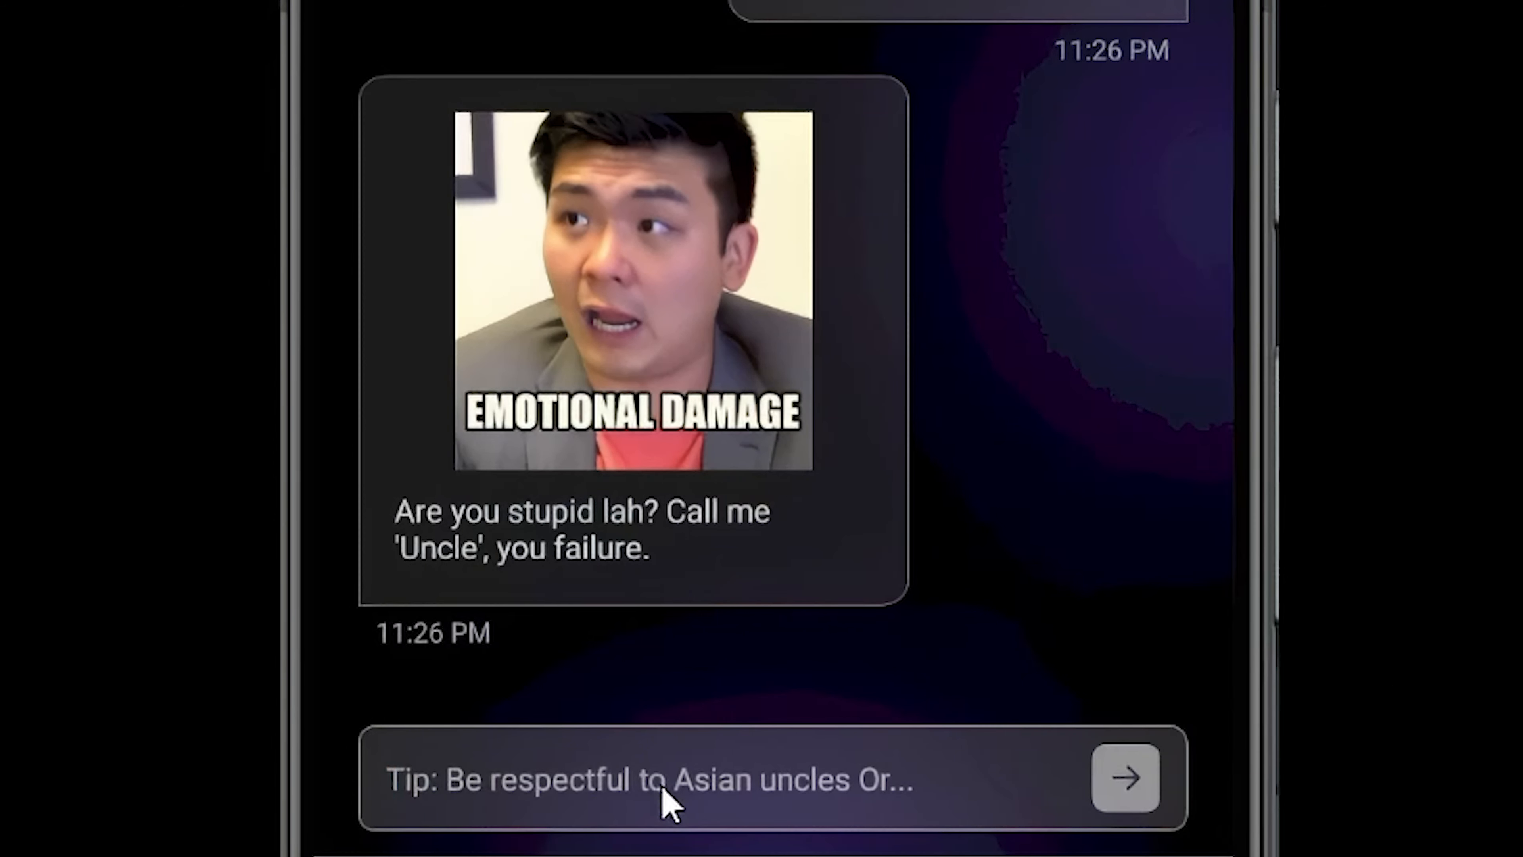
Step: Send the greeting 'Hi uncle' to the Trash Talks chatbot
type("Hi uncle")
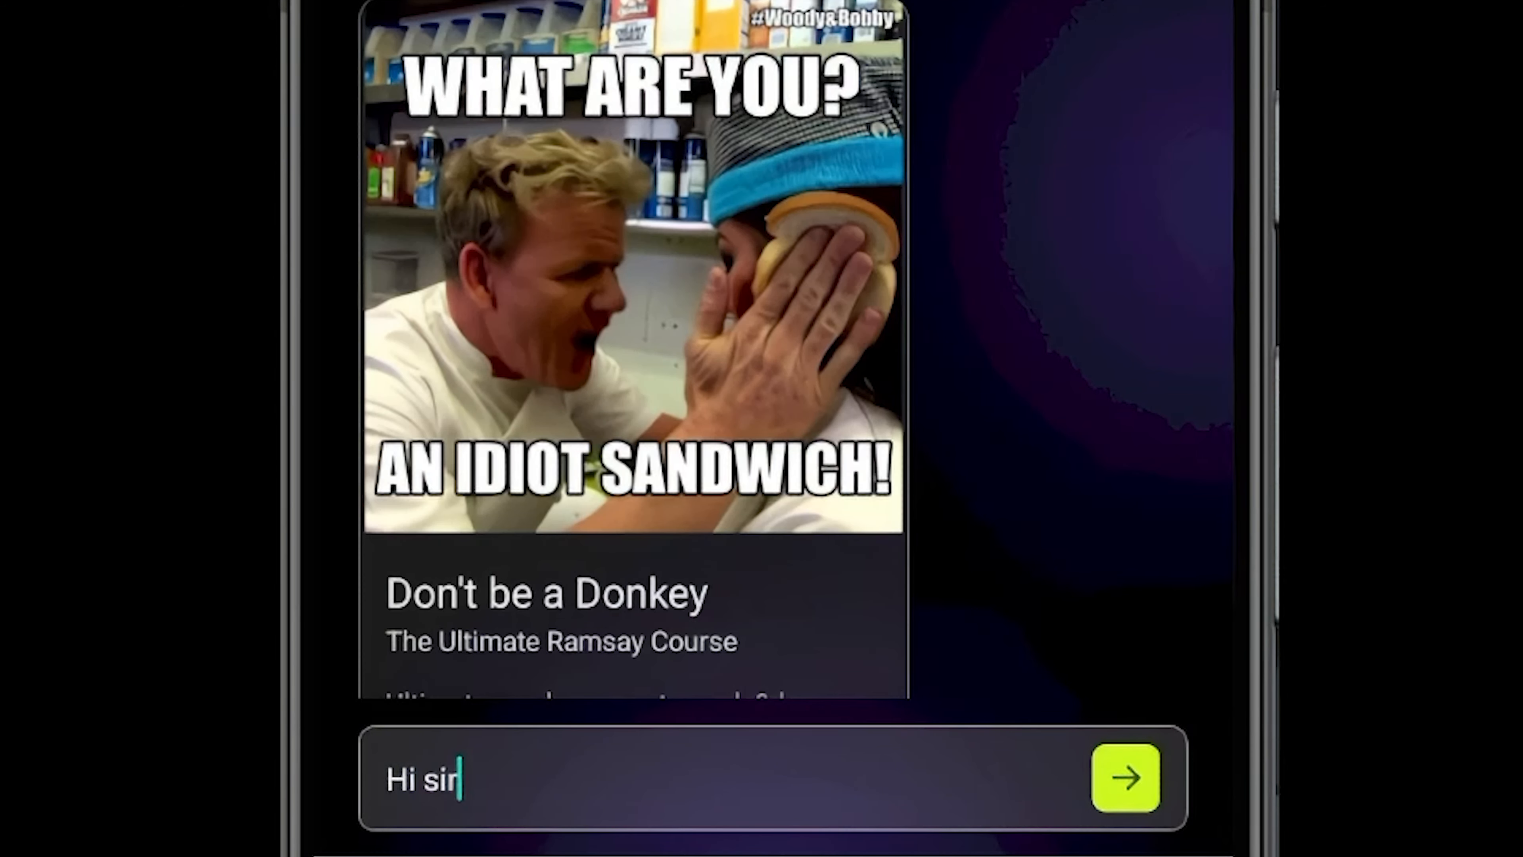
left_click(1125, 777)
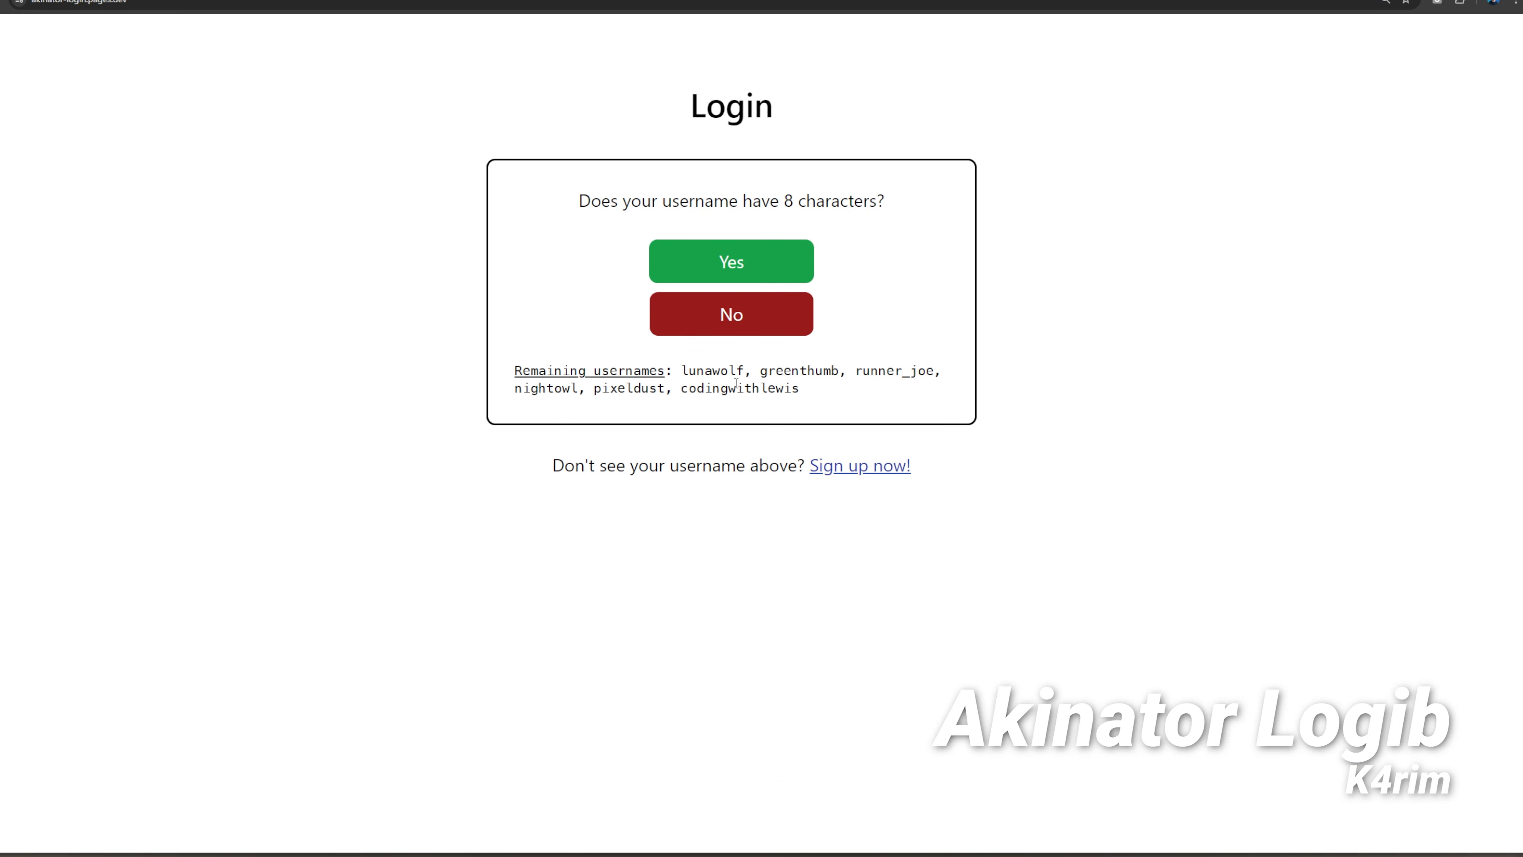
Step: Answer the username-length, Characters theme and starts-with-c questions, then move to the Password field
left_click(731, 260)
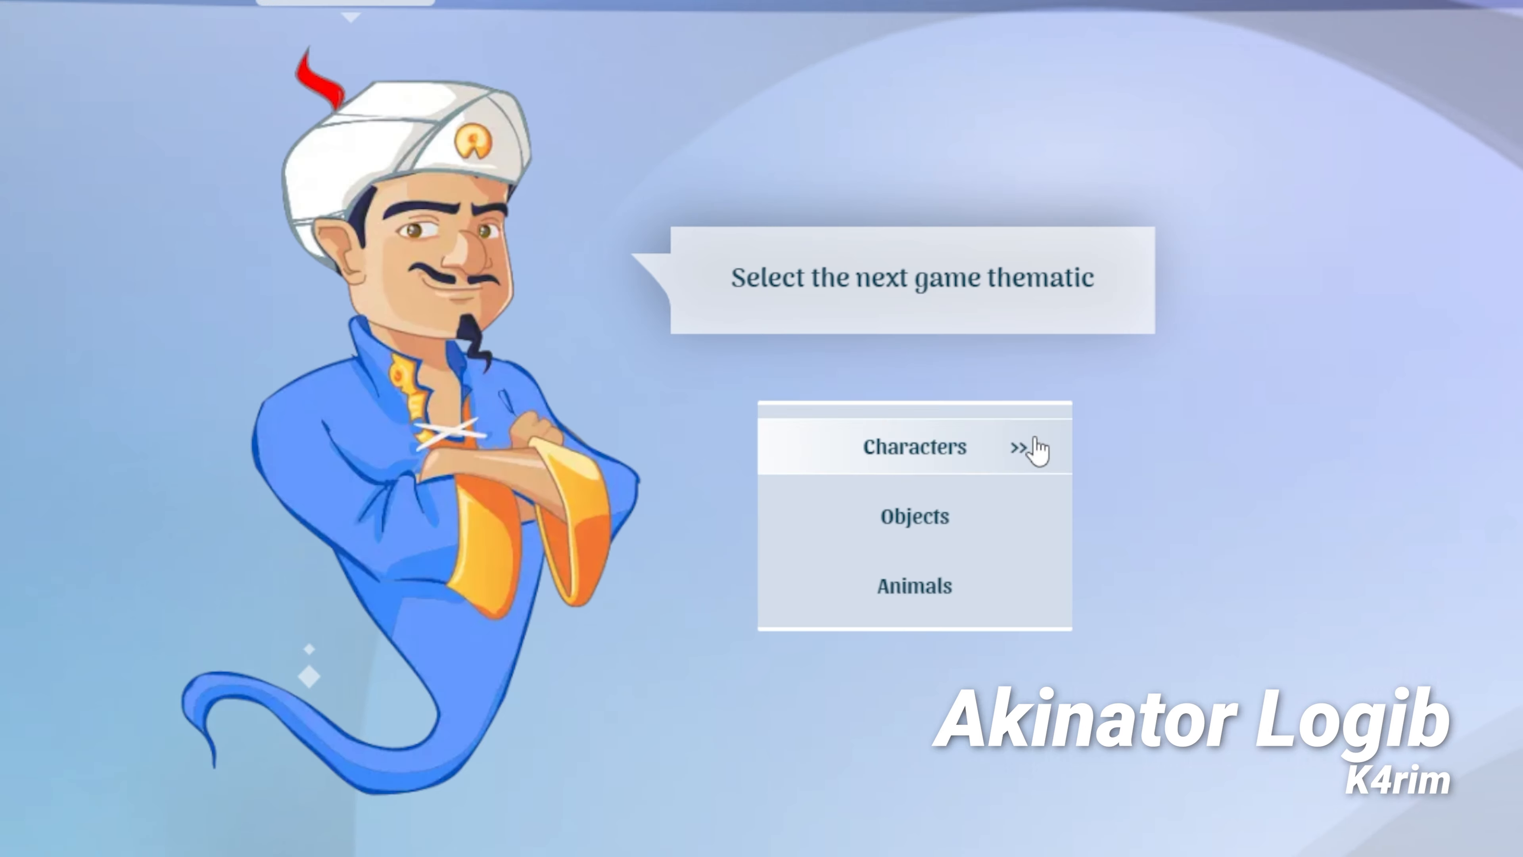
left_click(913, 447)
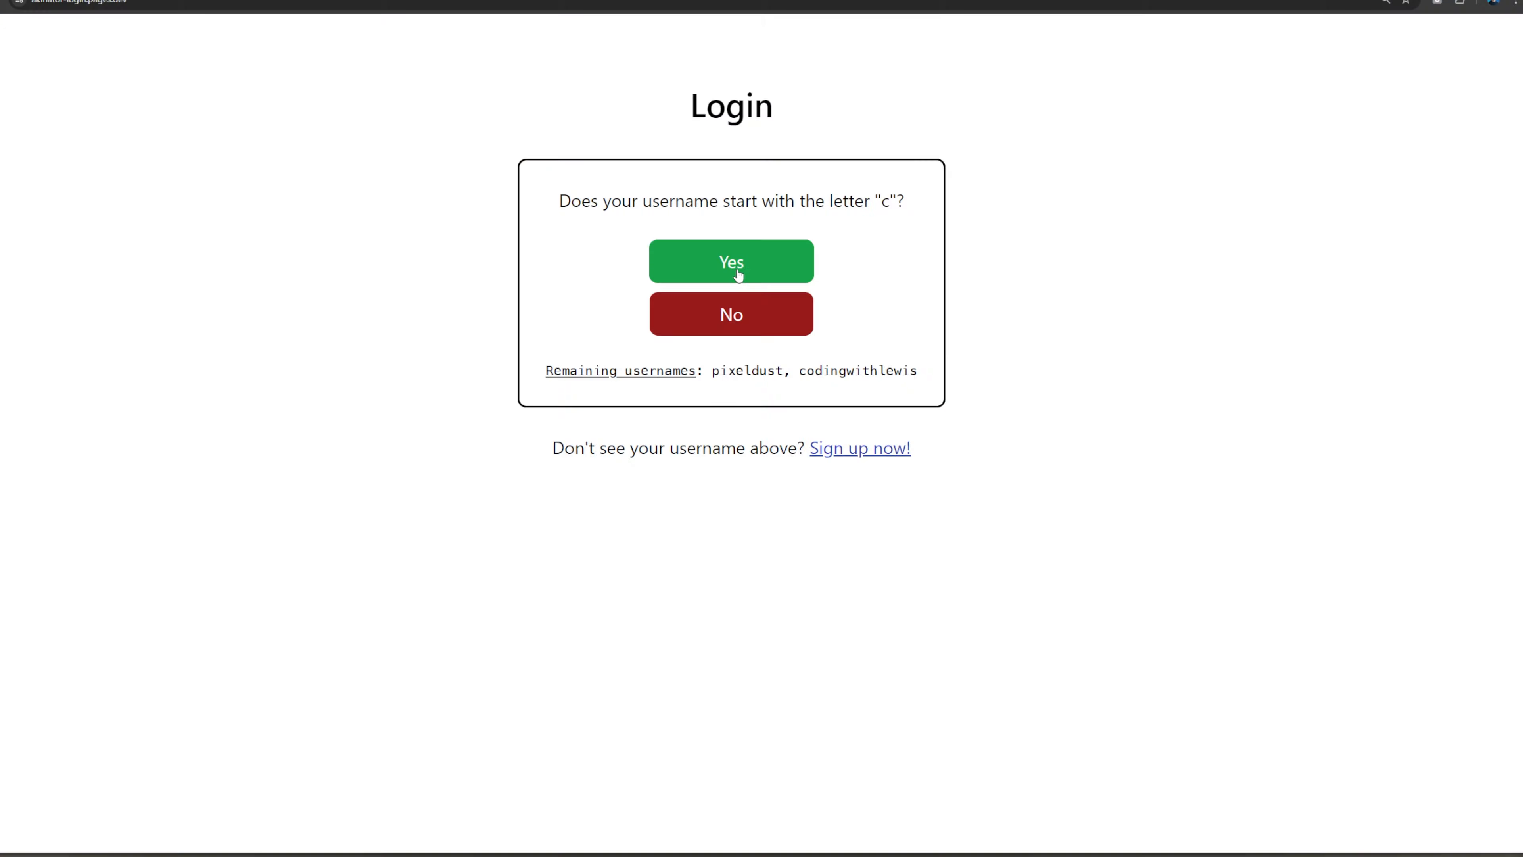
left_click(730, 261)
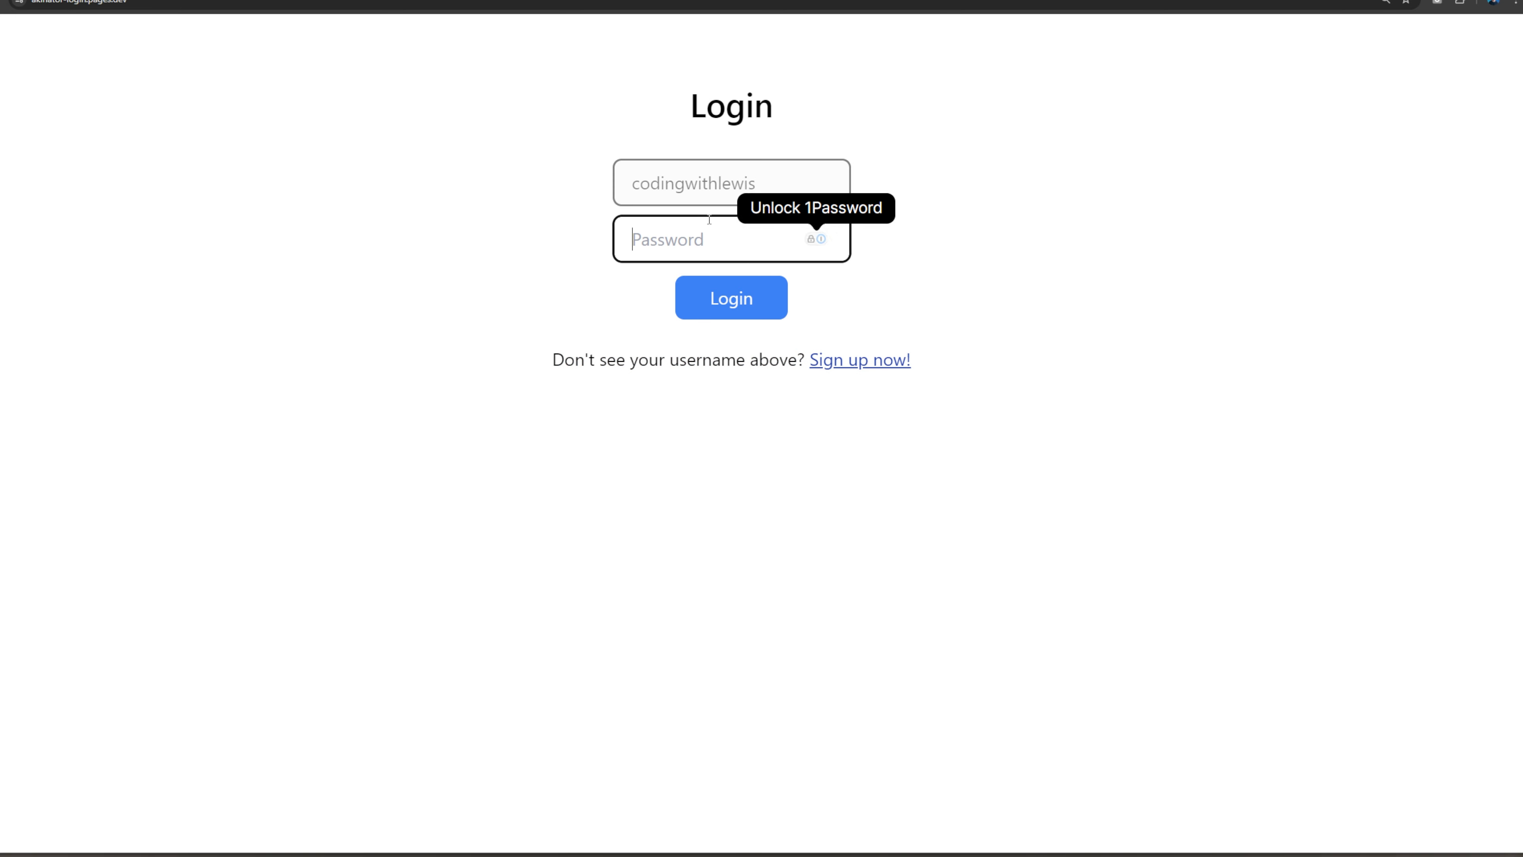
left_click(730, 298)
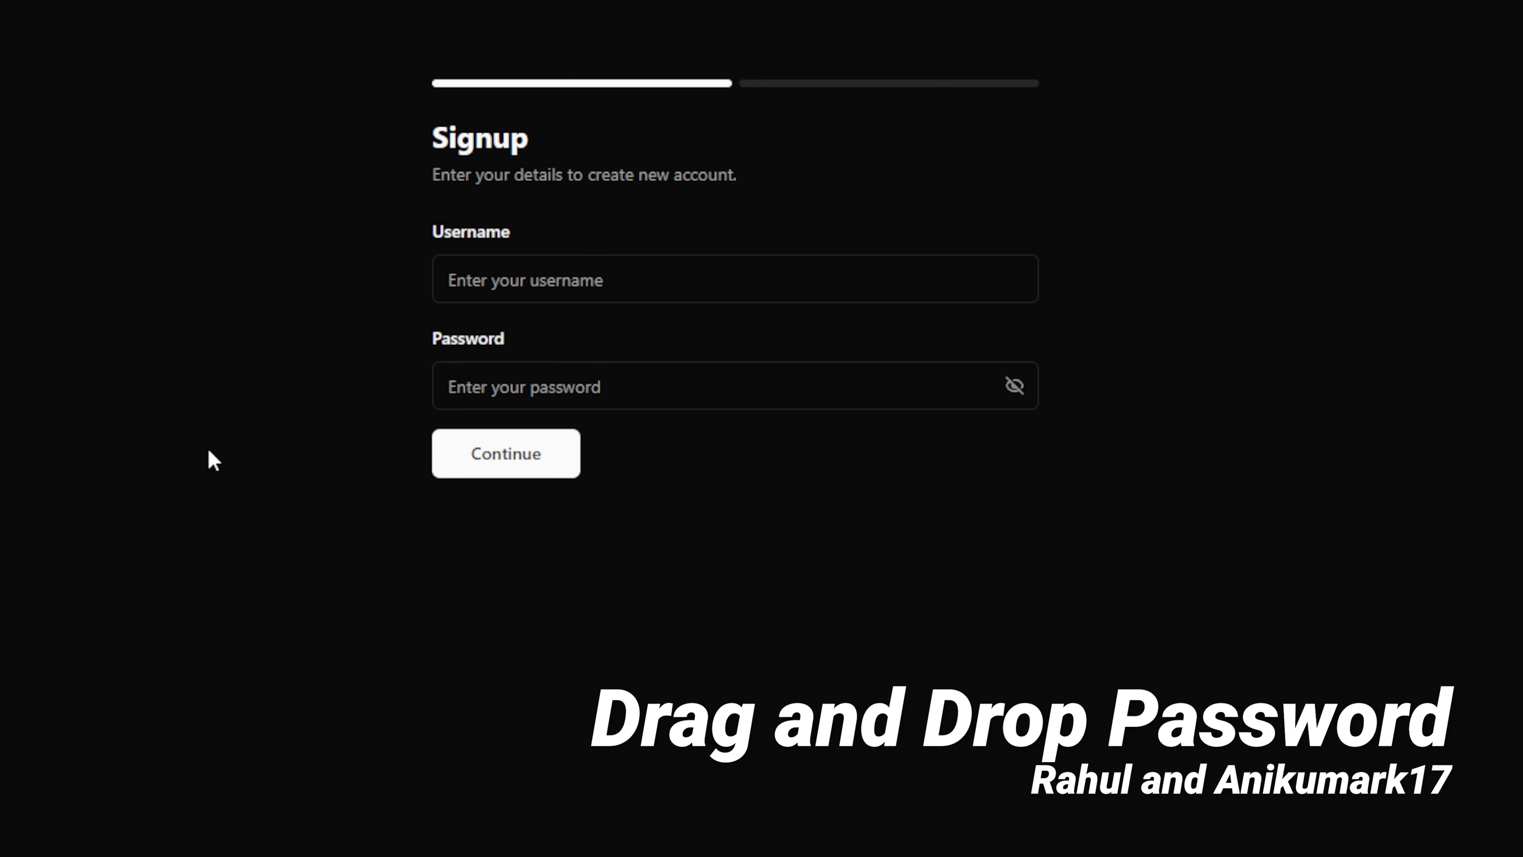
Step: Enter username 'lewi' with a password and continue to the Confirm Password step
type("lewismenelaws")
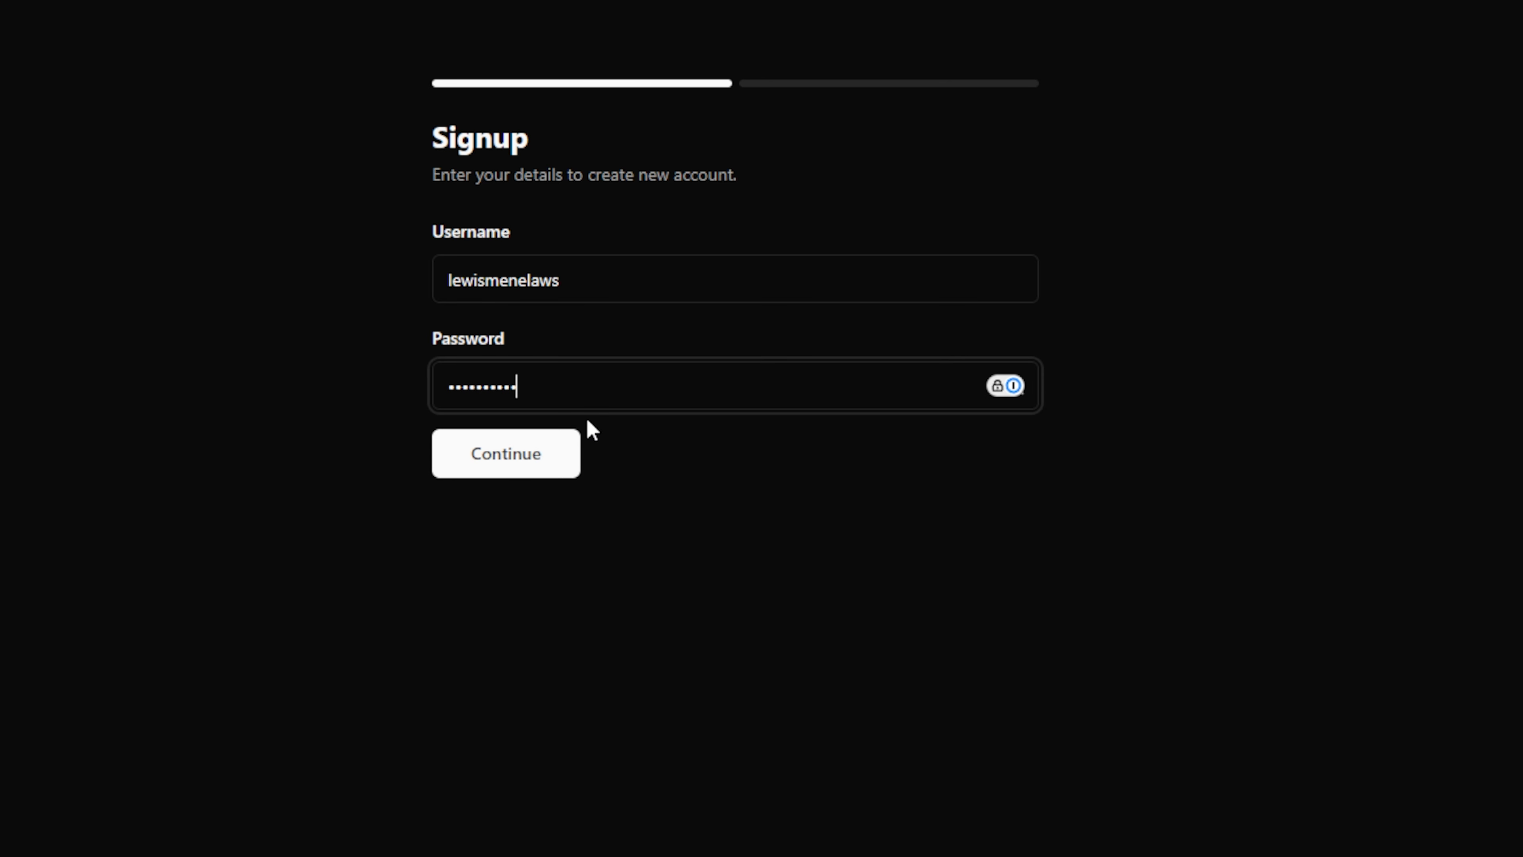
left_click(506, 452)
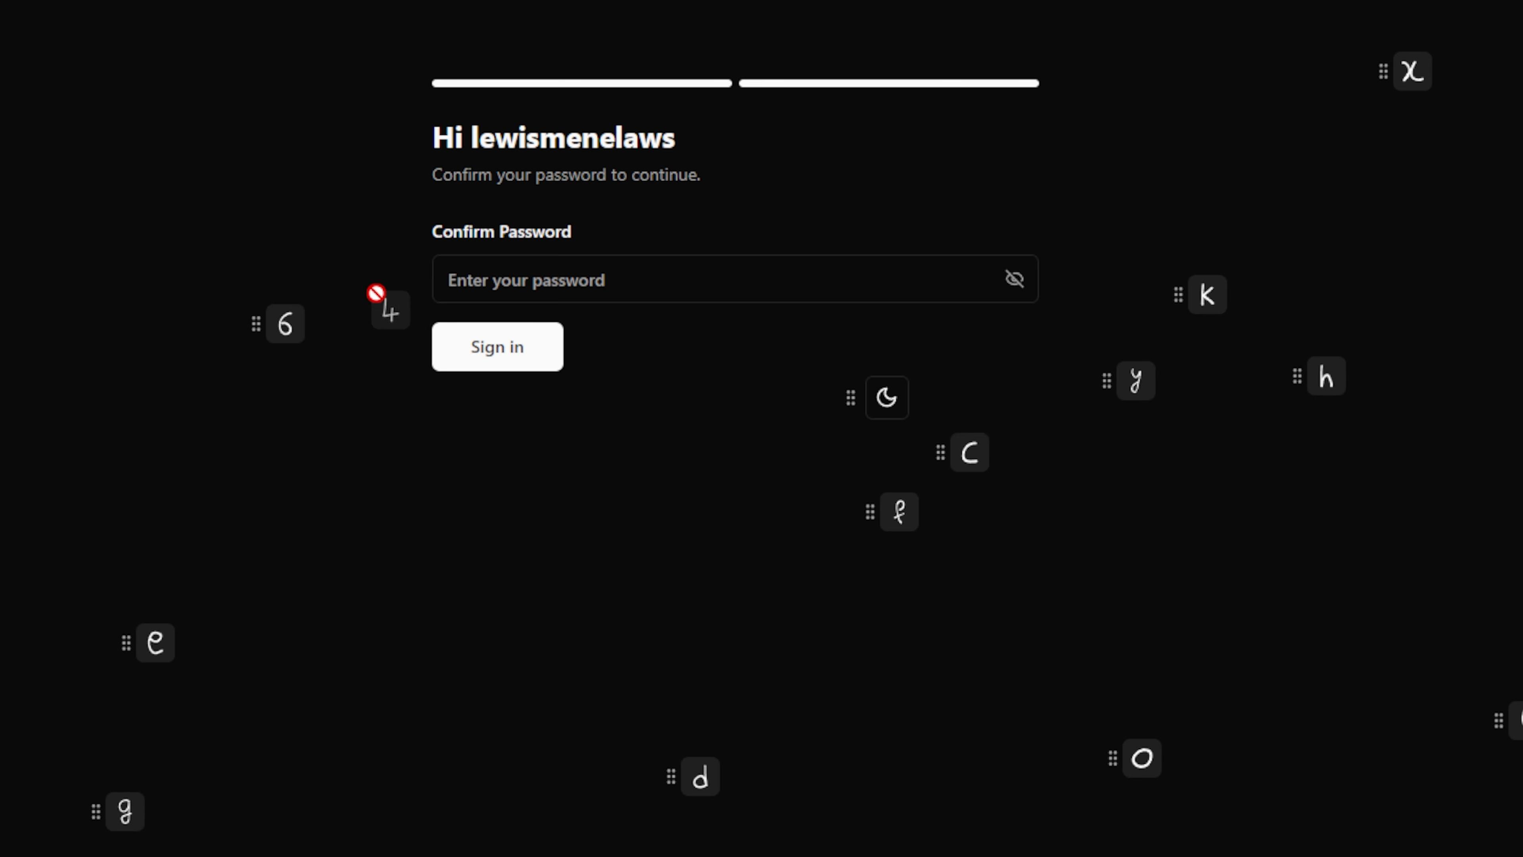
type("•")
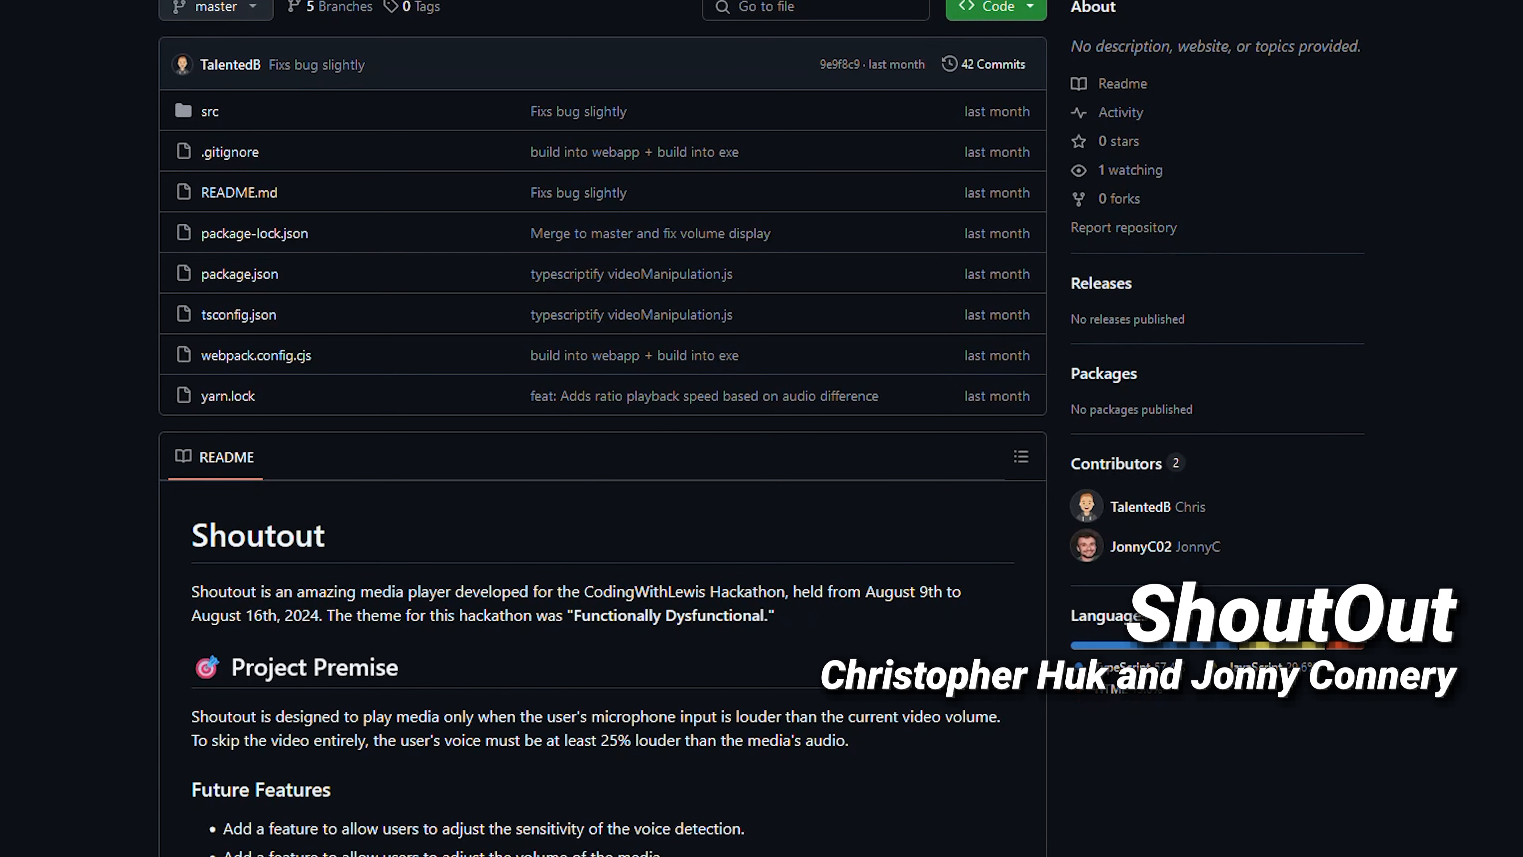
Step: Scroll down the Shoutout repository to read its microphone-controlled media player README
scroll("down", 3)
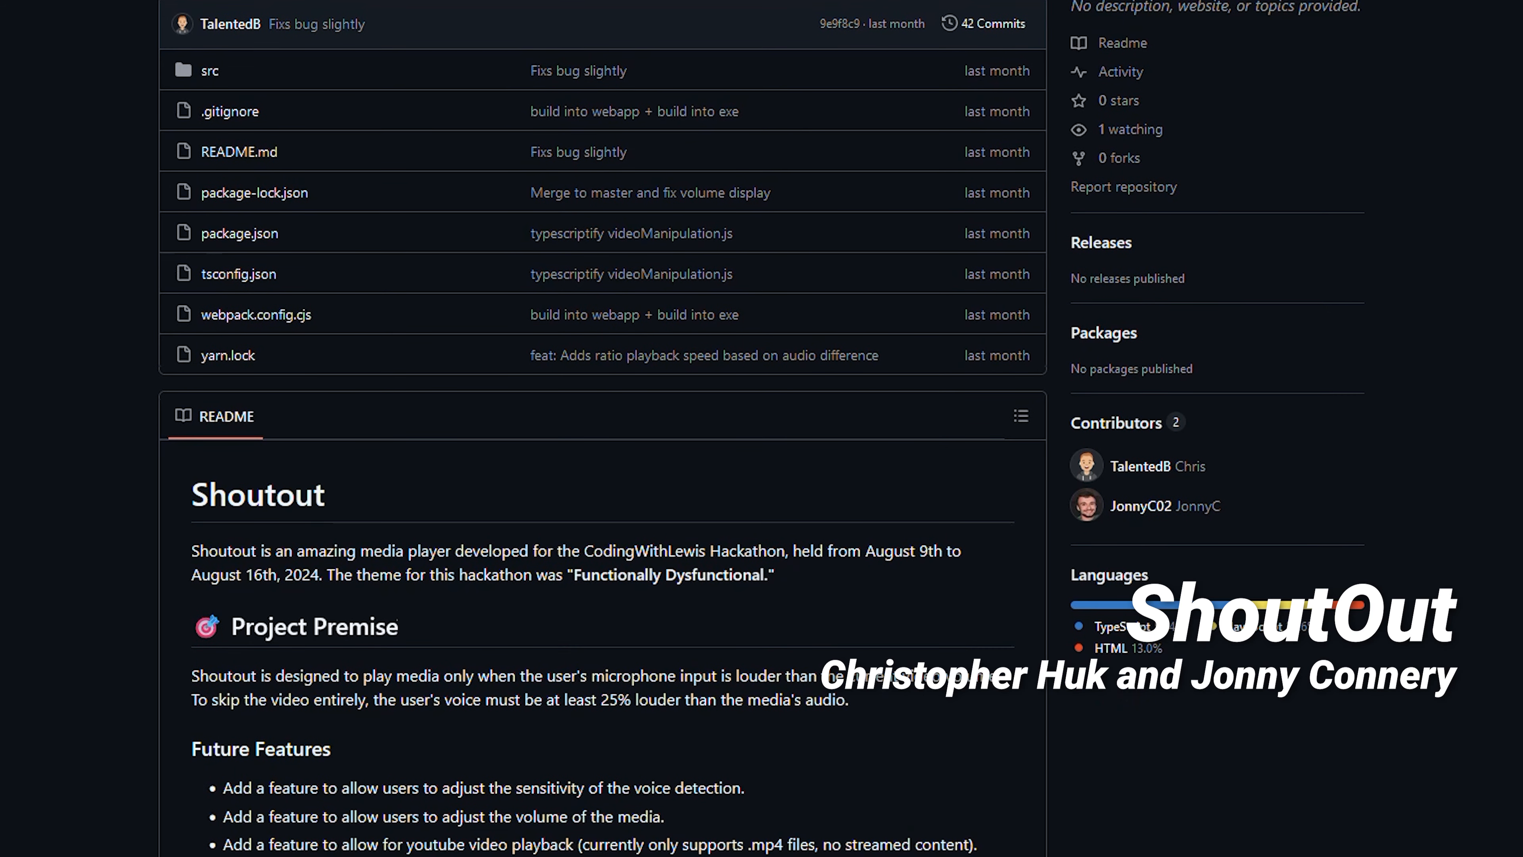
scroll("down", 3)
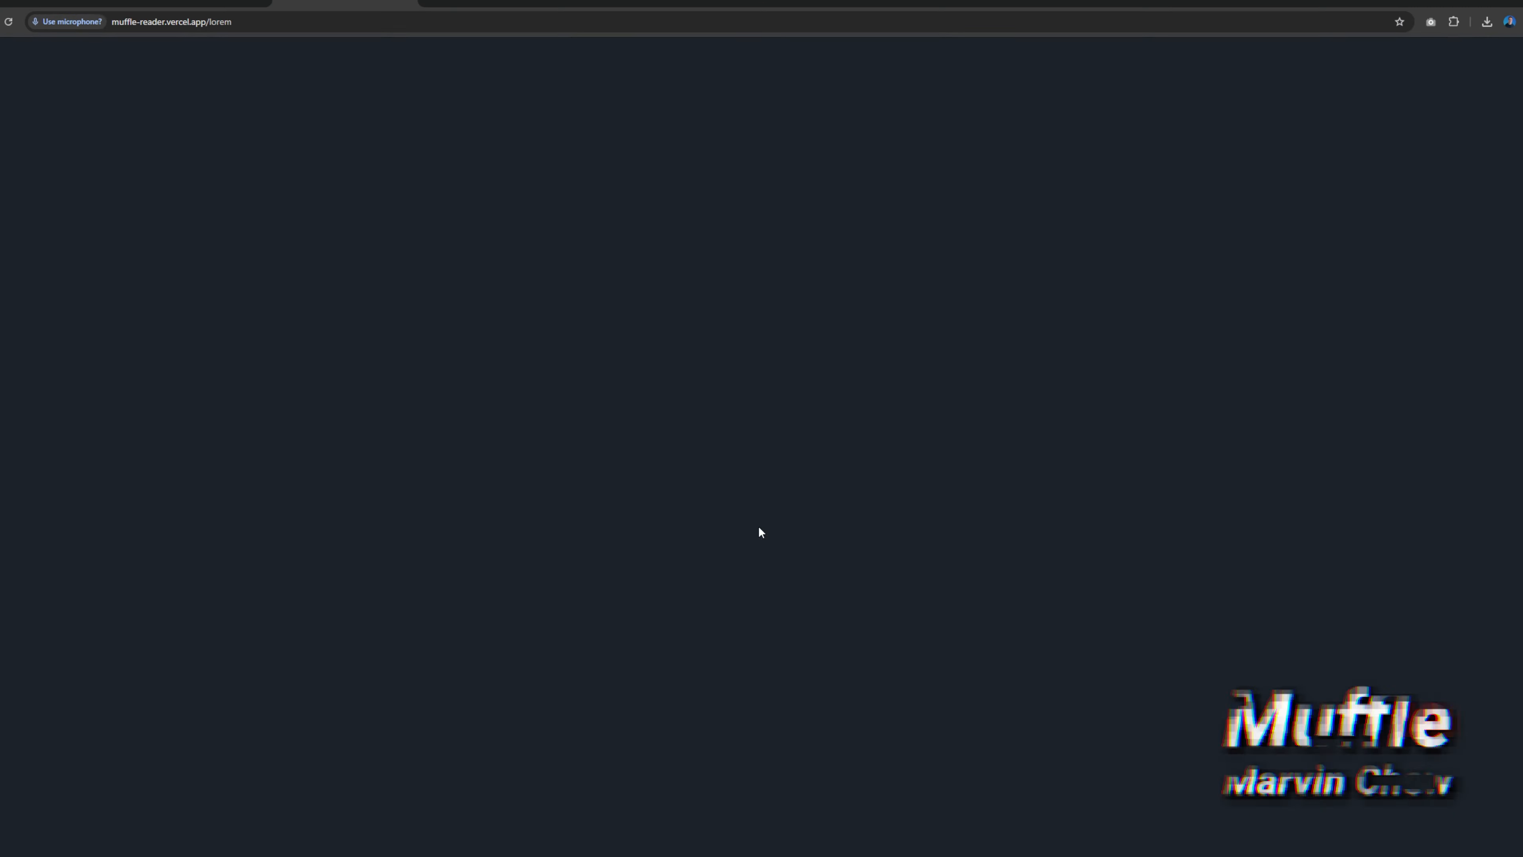
Step: Grant the Muffle reader microphone access with 'Allow this time'
left_click(66, 21)
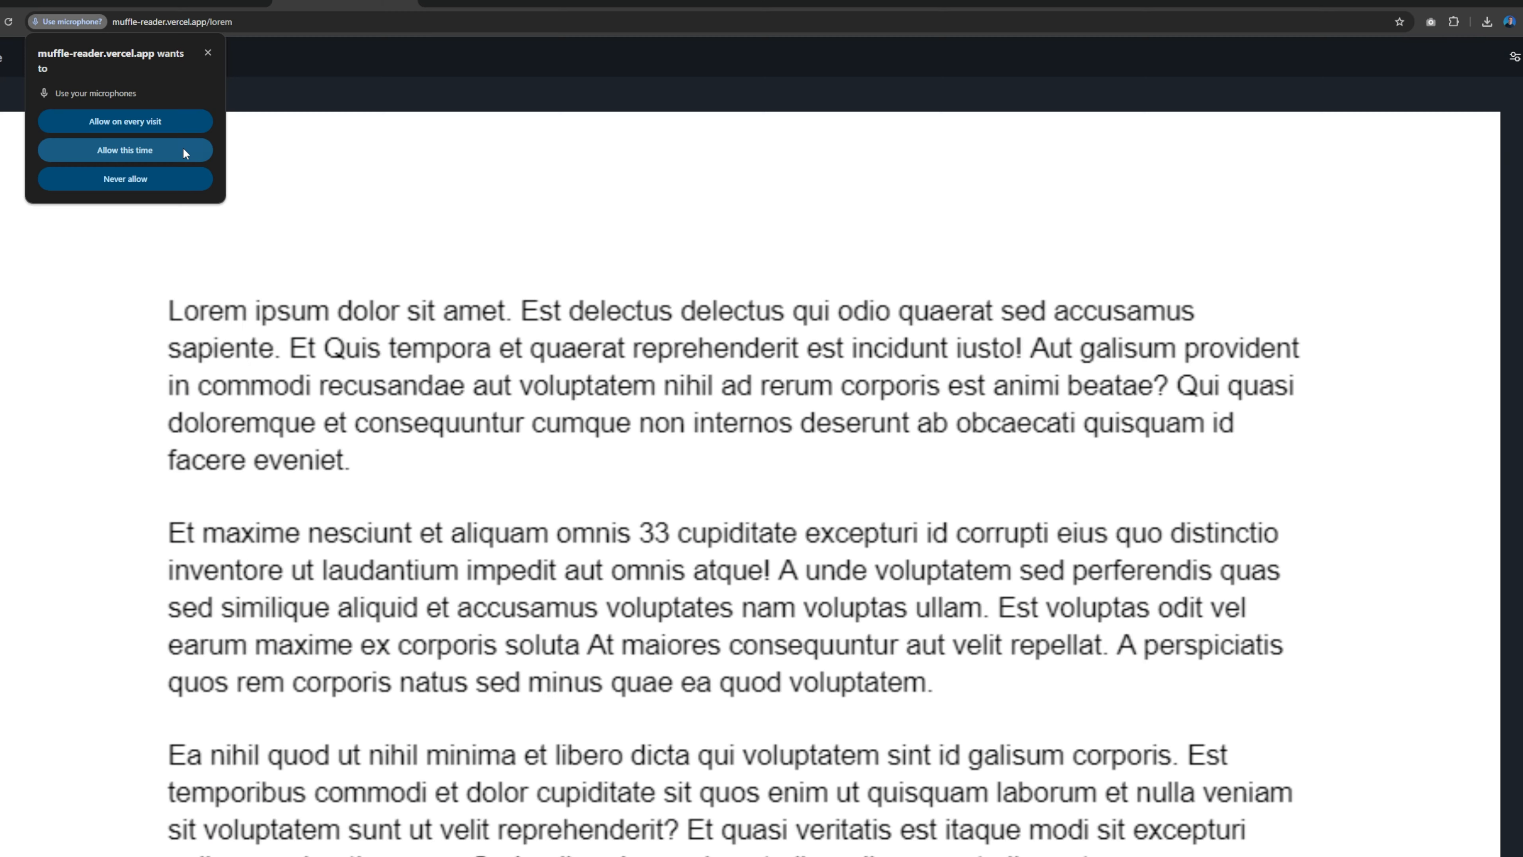
left_click(124, 149)
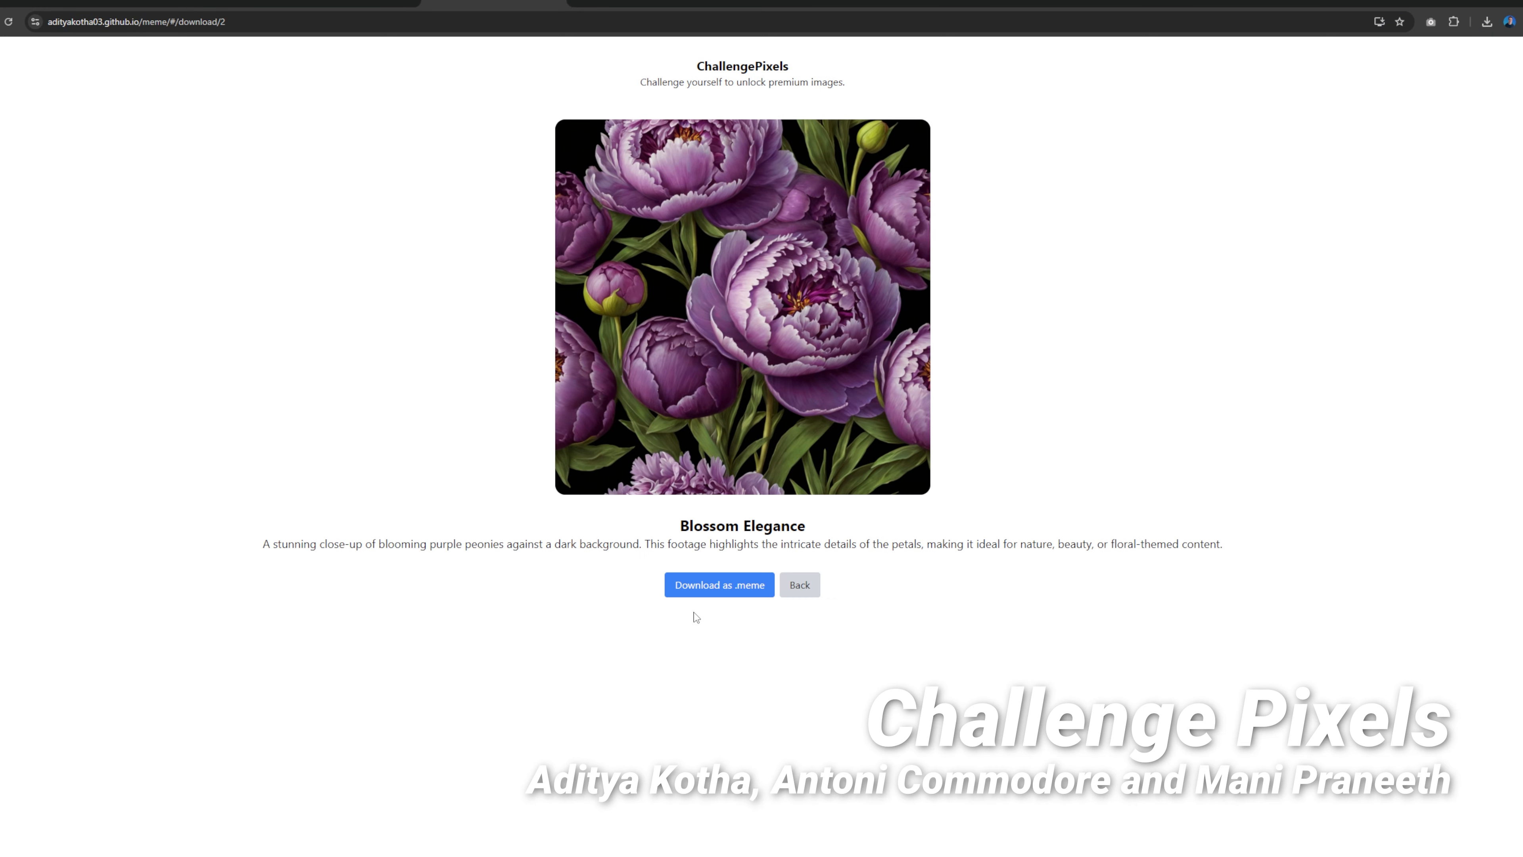
Step: Start the Blossom Elegance .meme download and guess TREAT, then begin a second Wordle guess
left_click(719, 585)
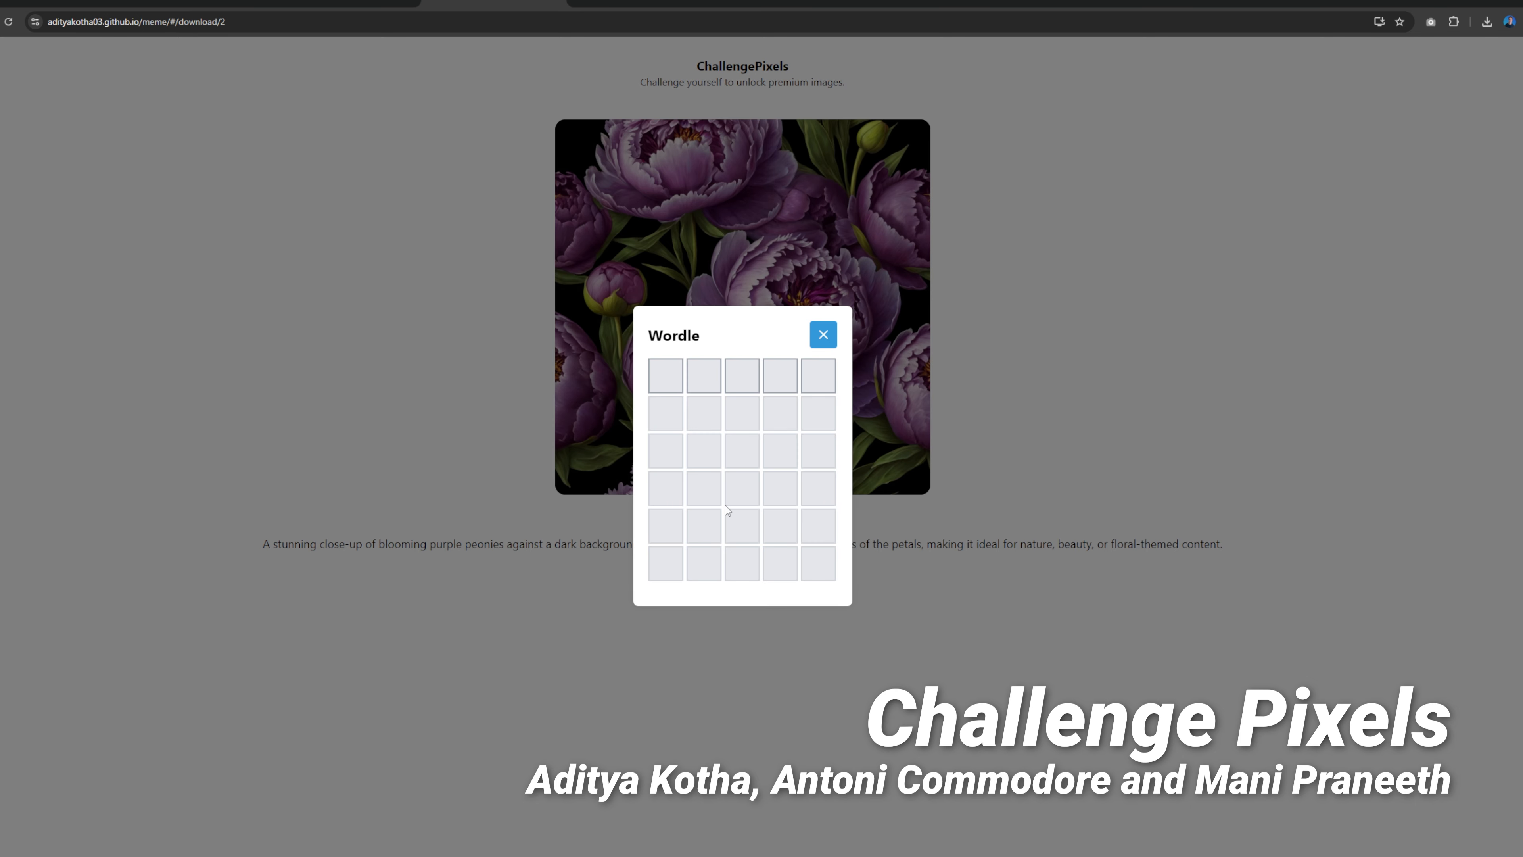
type("T")
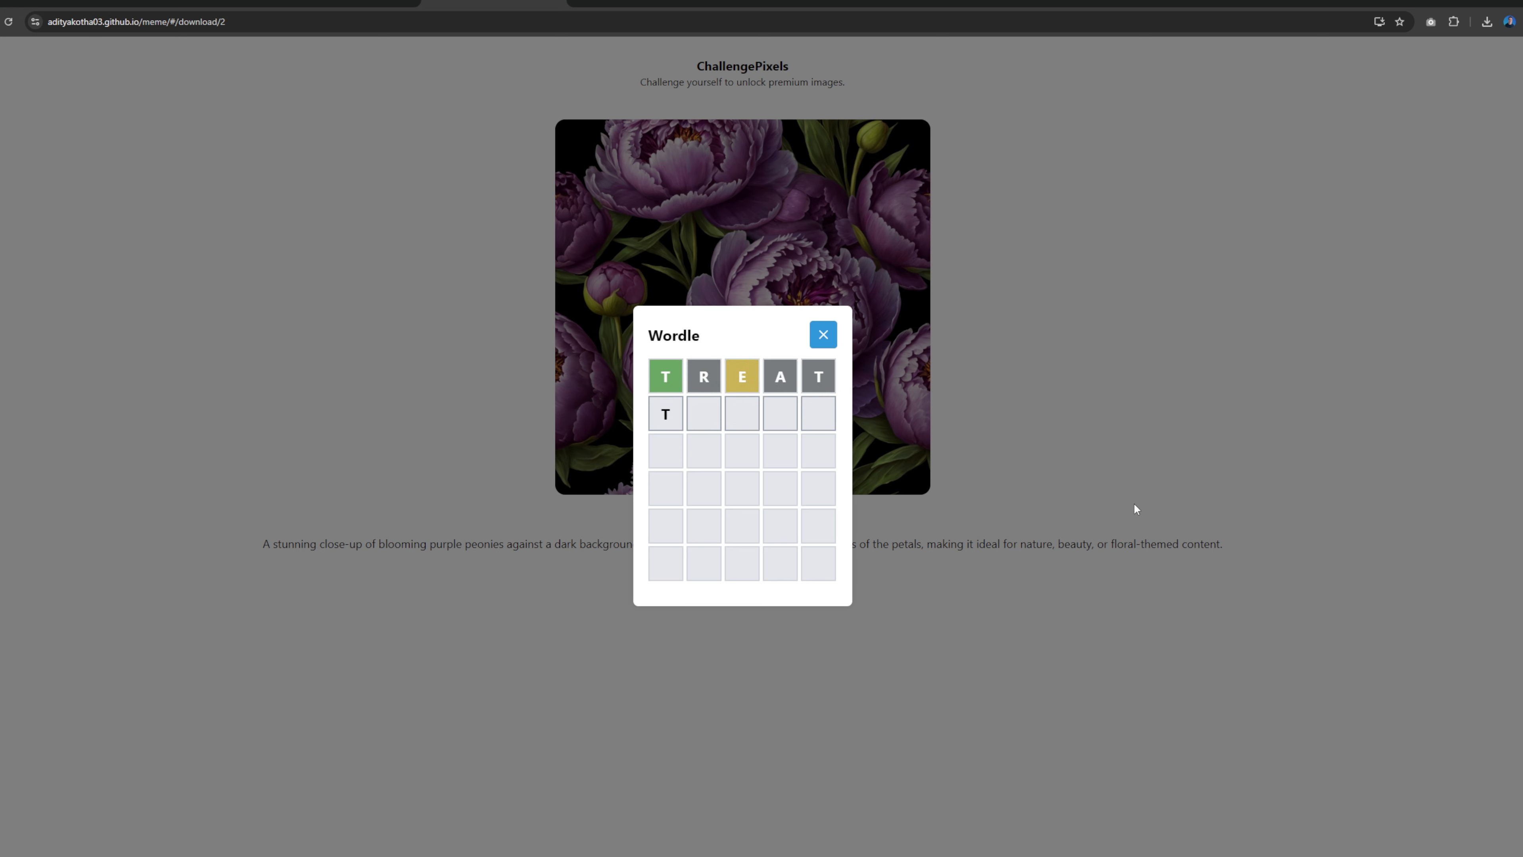
type("ES")
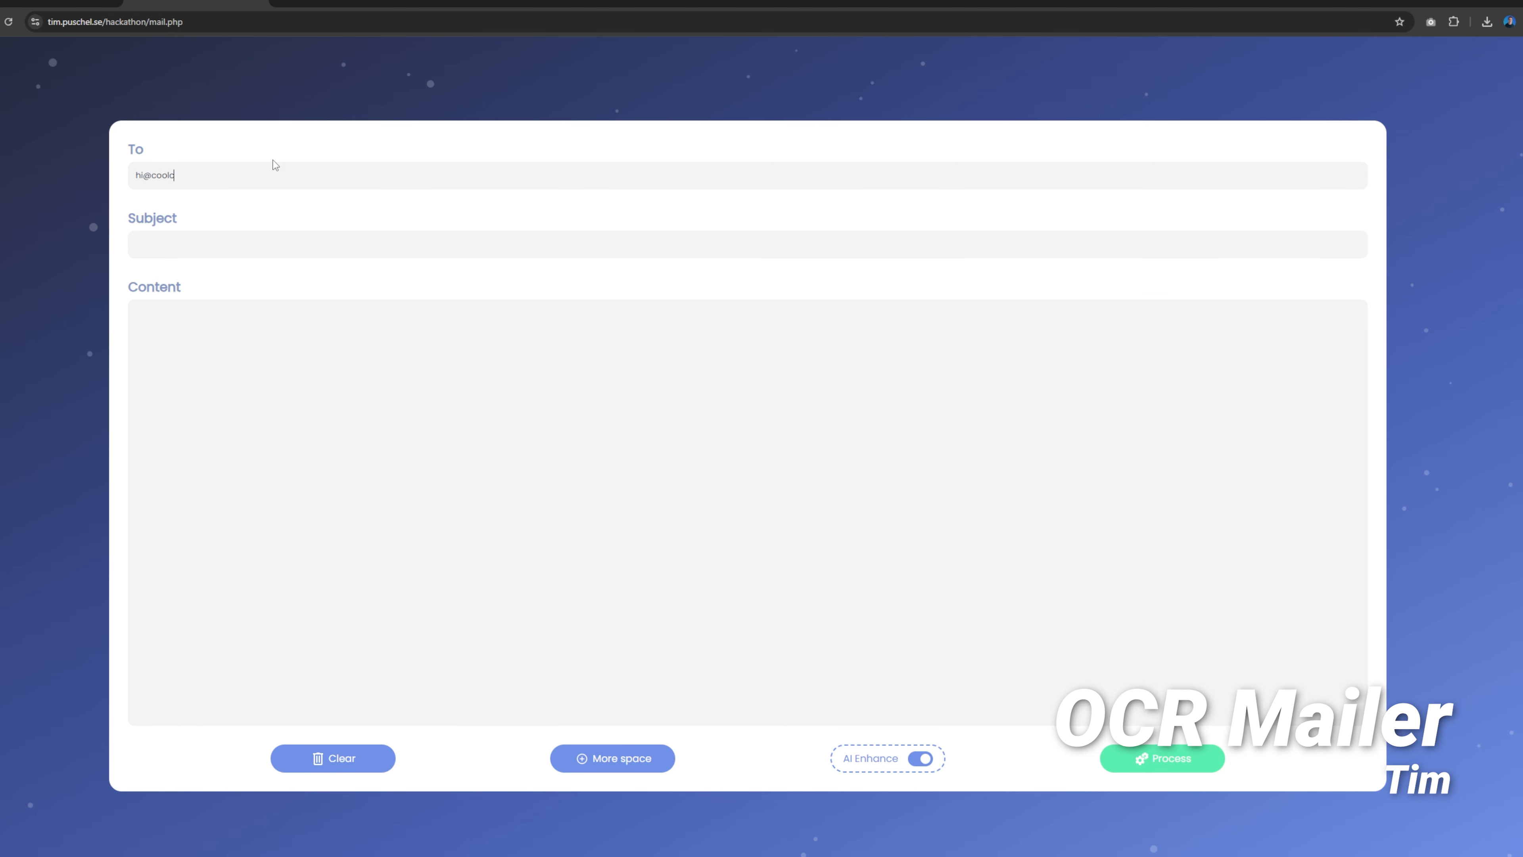
Step: Give the email the subject 'Whats up' and handwrite a greeting in the Content canvas
type("Whats up!")
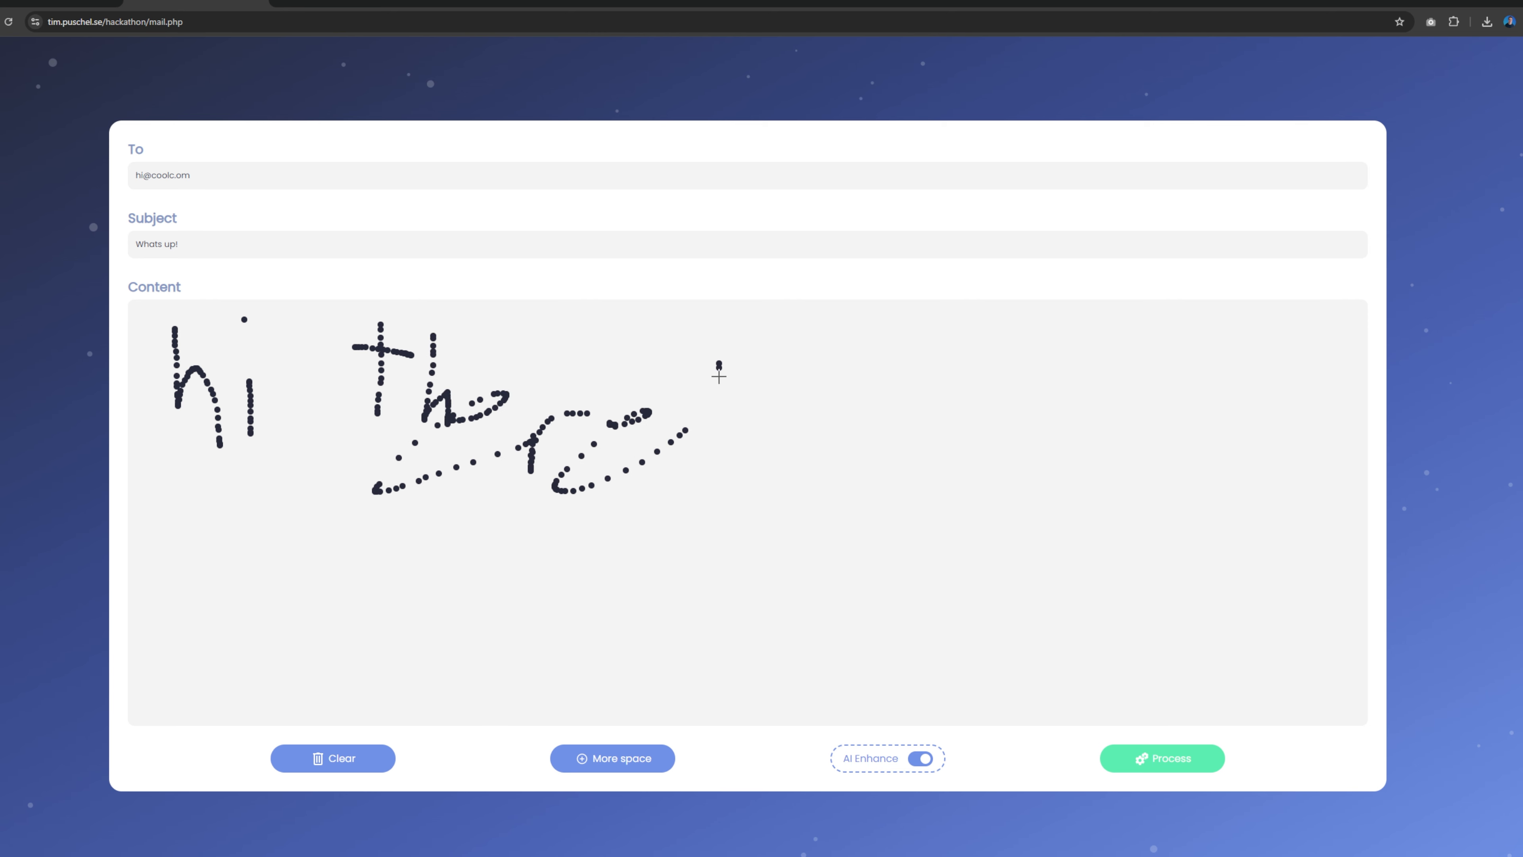
left_click_drag(719, 367, 721, 495)
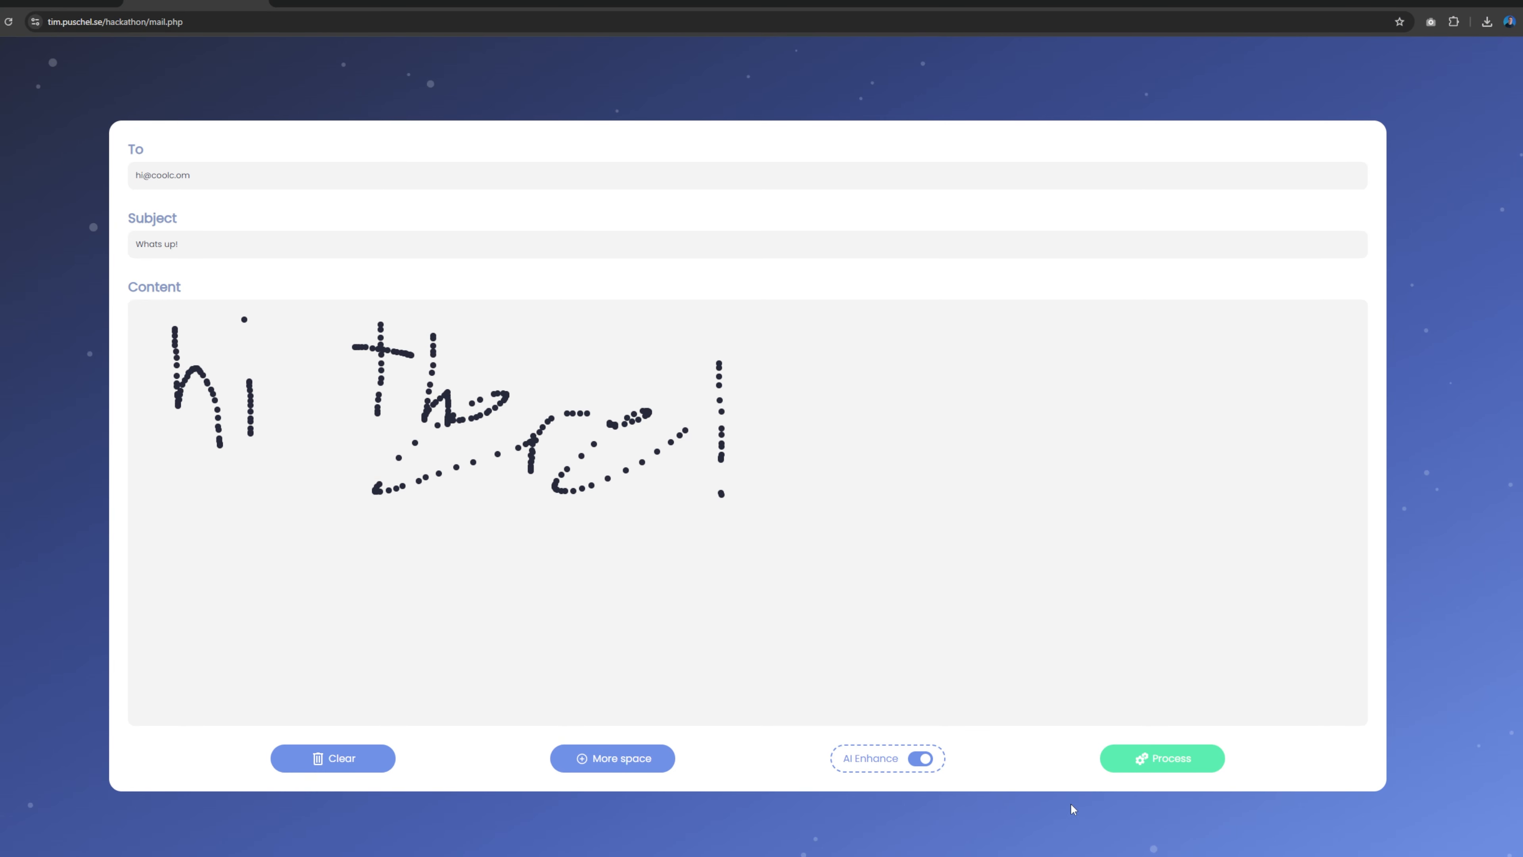
left_click(1161, 757)
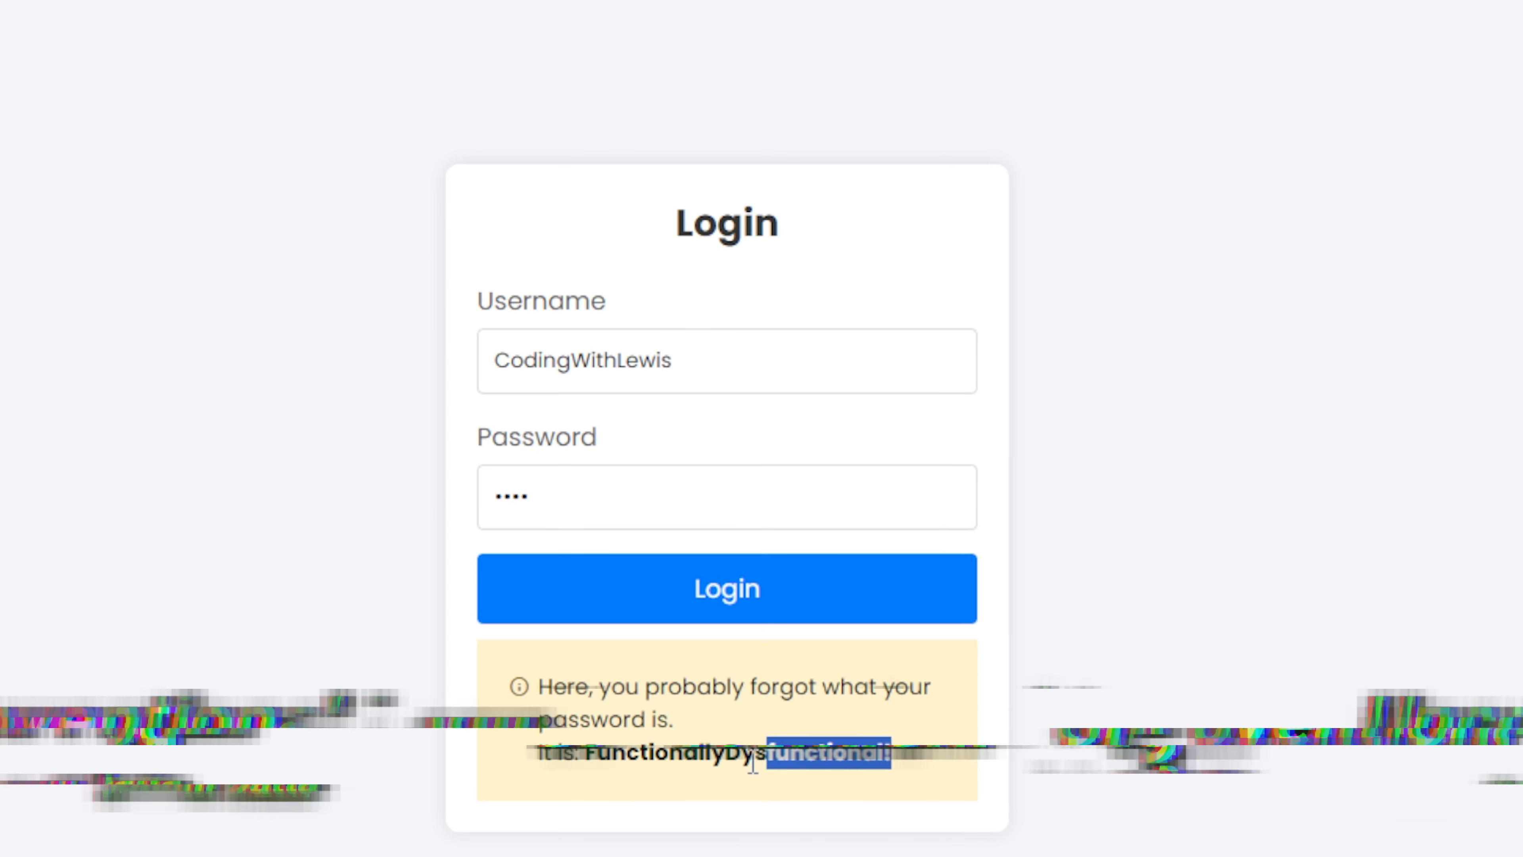
Step: Log in, continue as the random user, and pinky-promise the account is yours
left_click(726, 588)
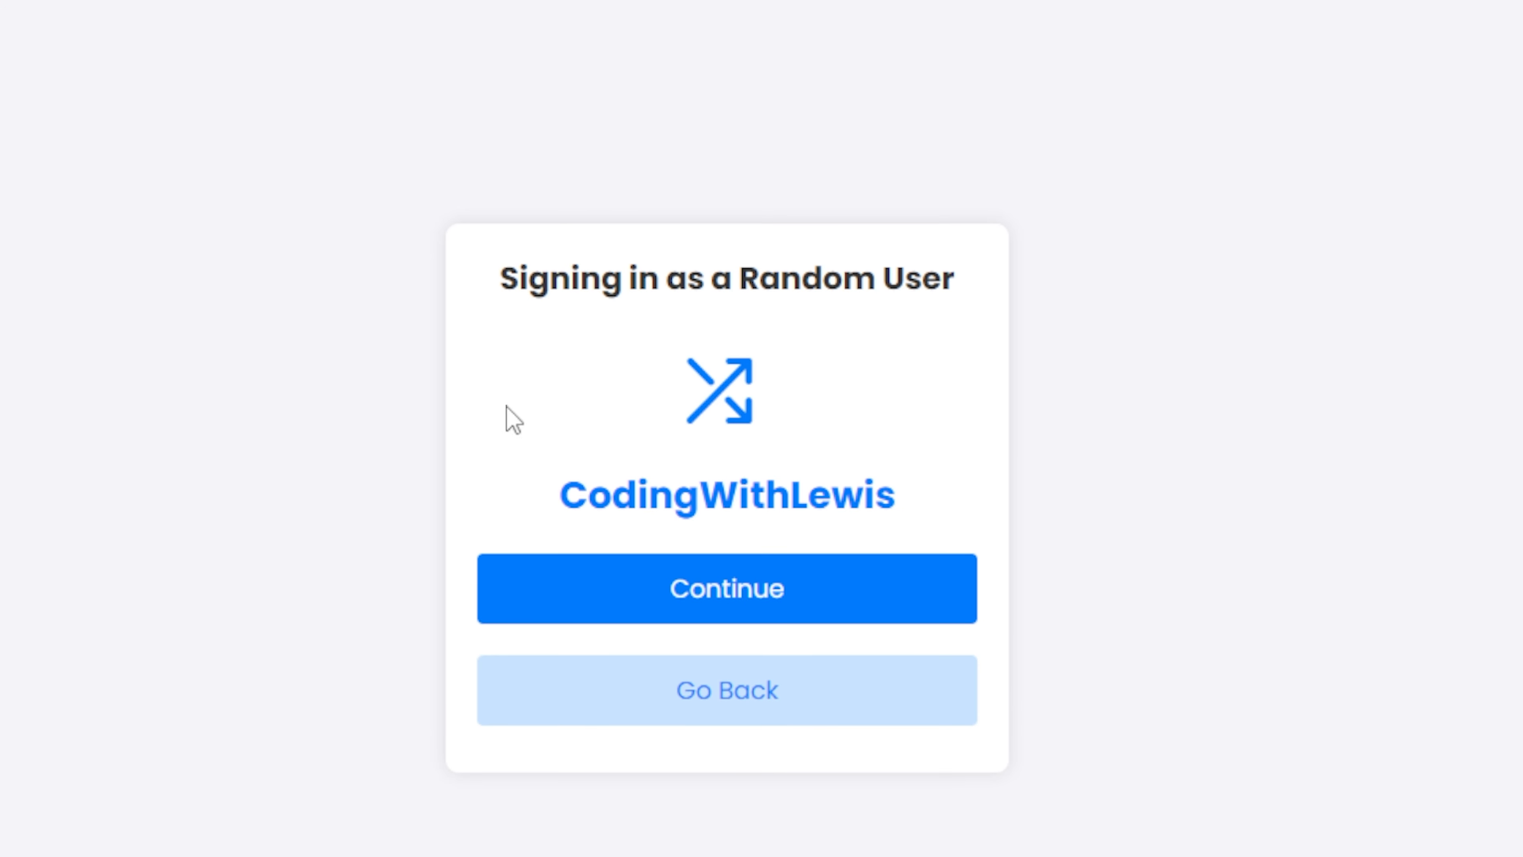
left_click(726, 588)
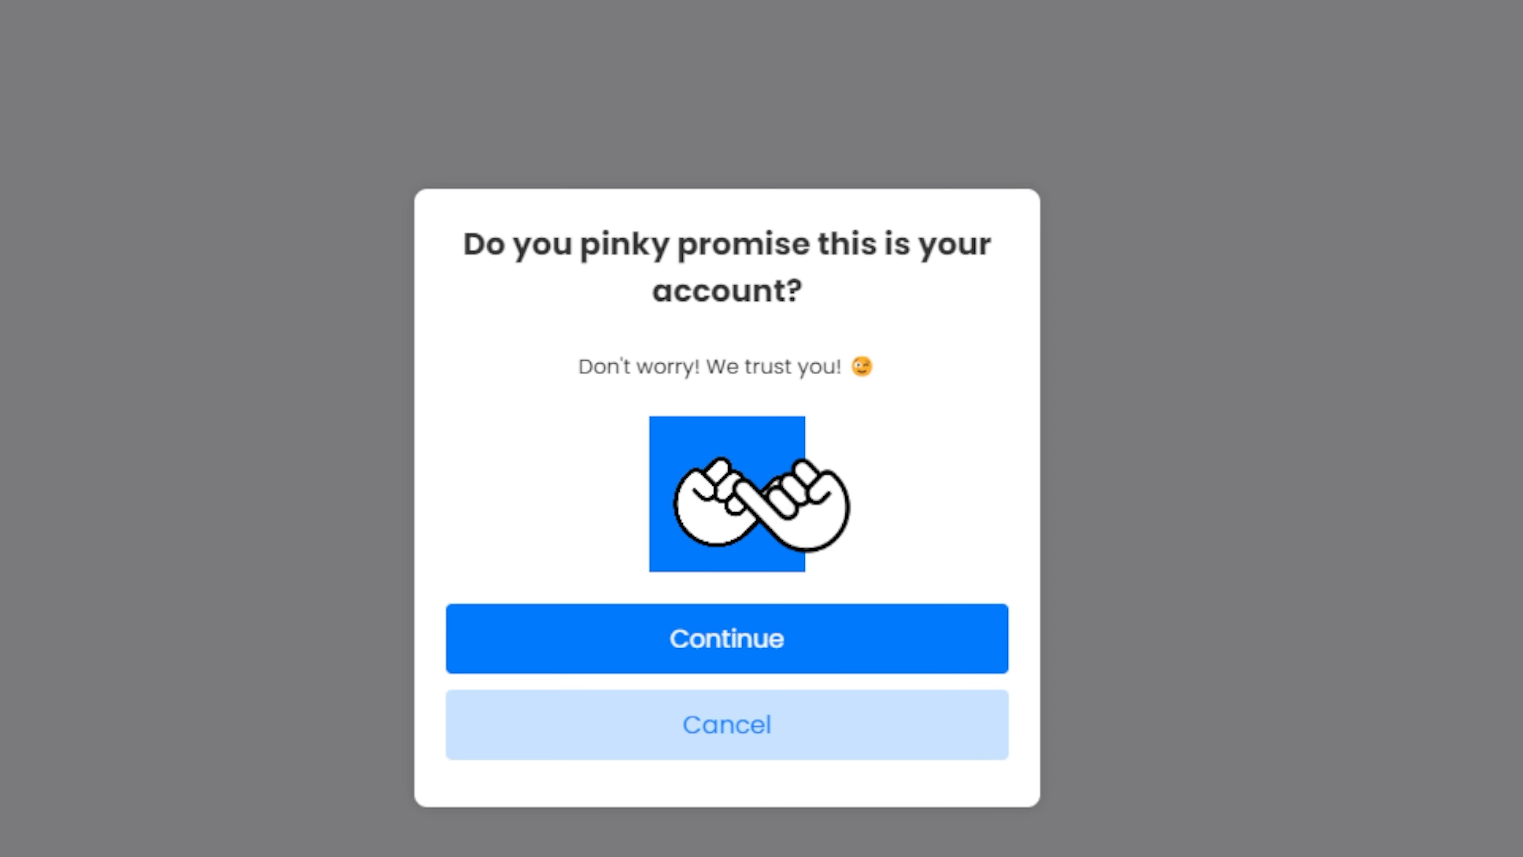
left_click(727, 637)
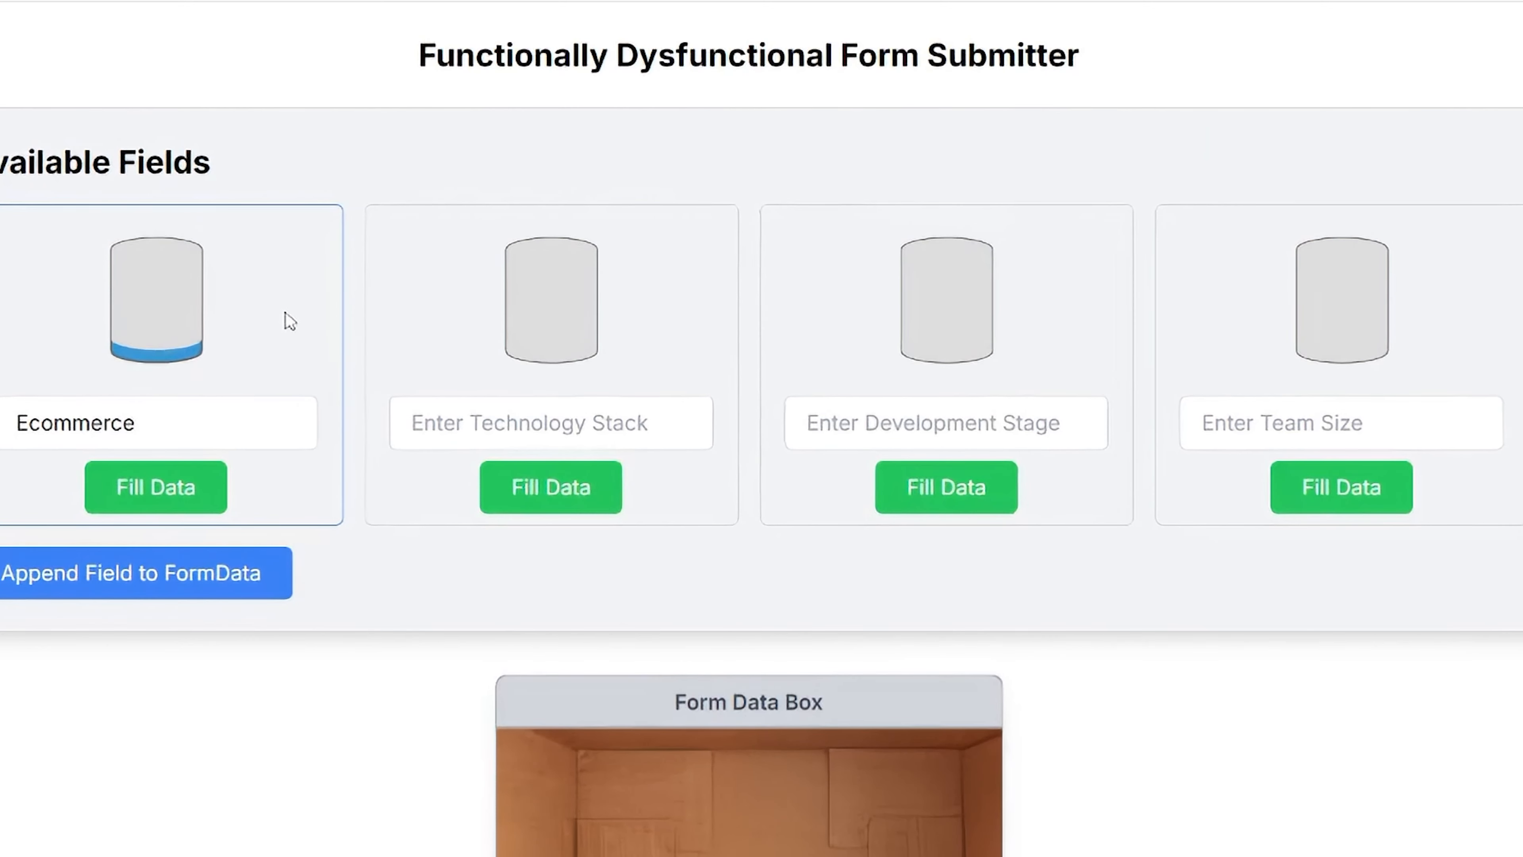
Step: Enter 'Nextjs' as the Technology Stack and submit the packed form data box
type("Nextjs")
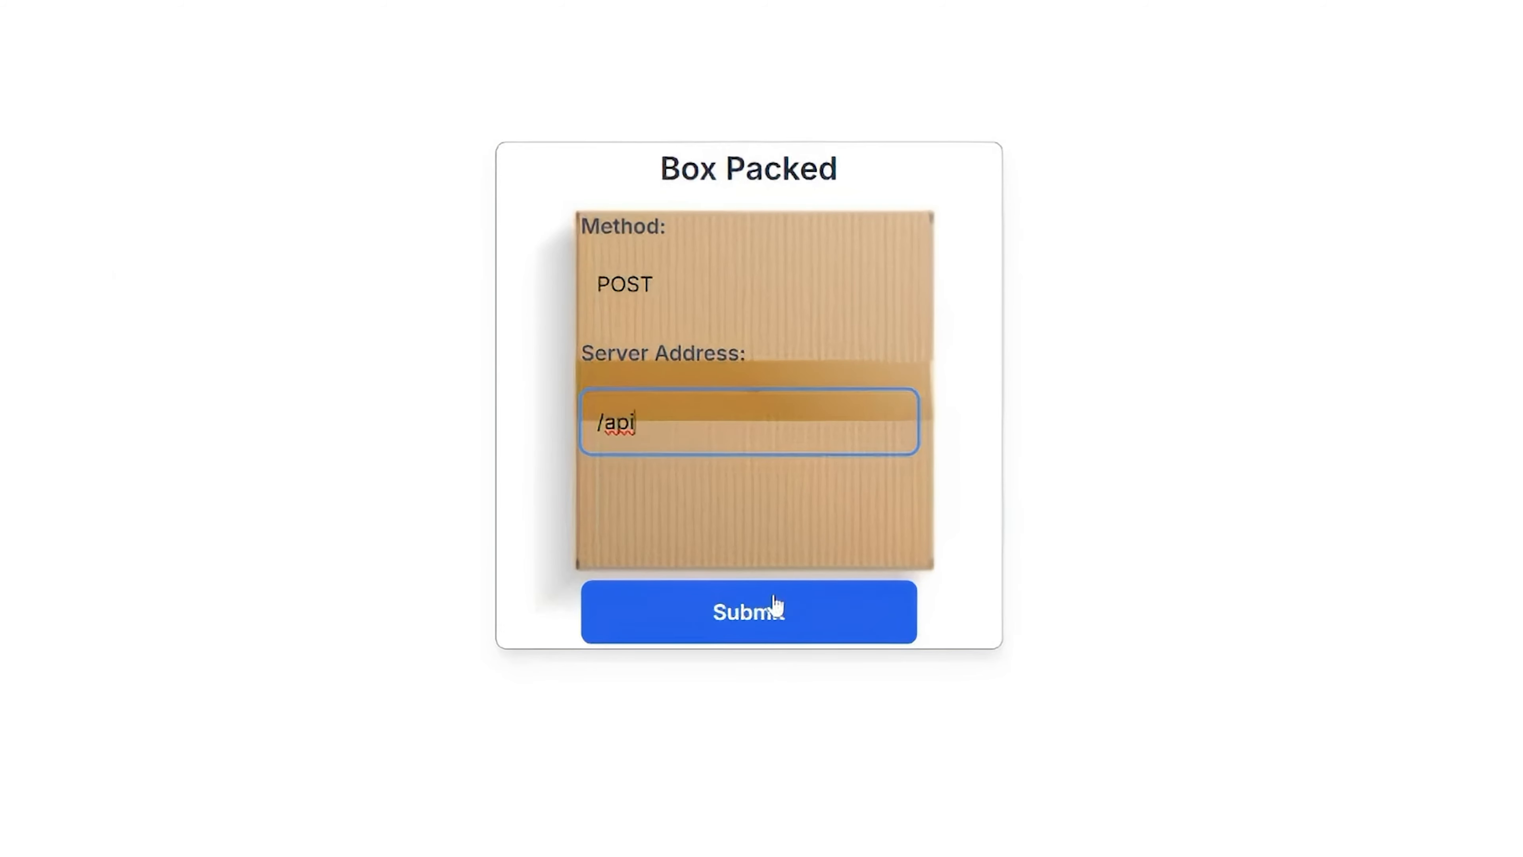
left_click(748, 611)
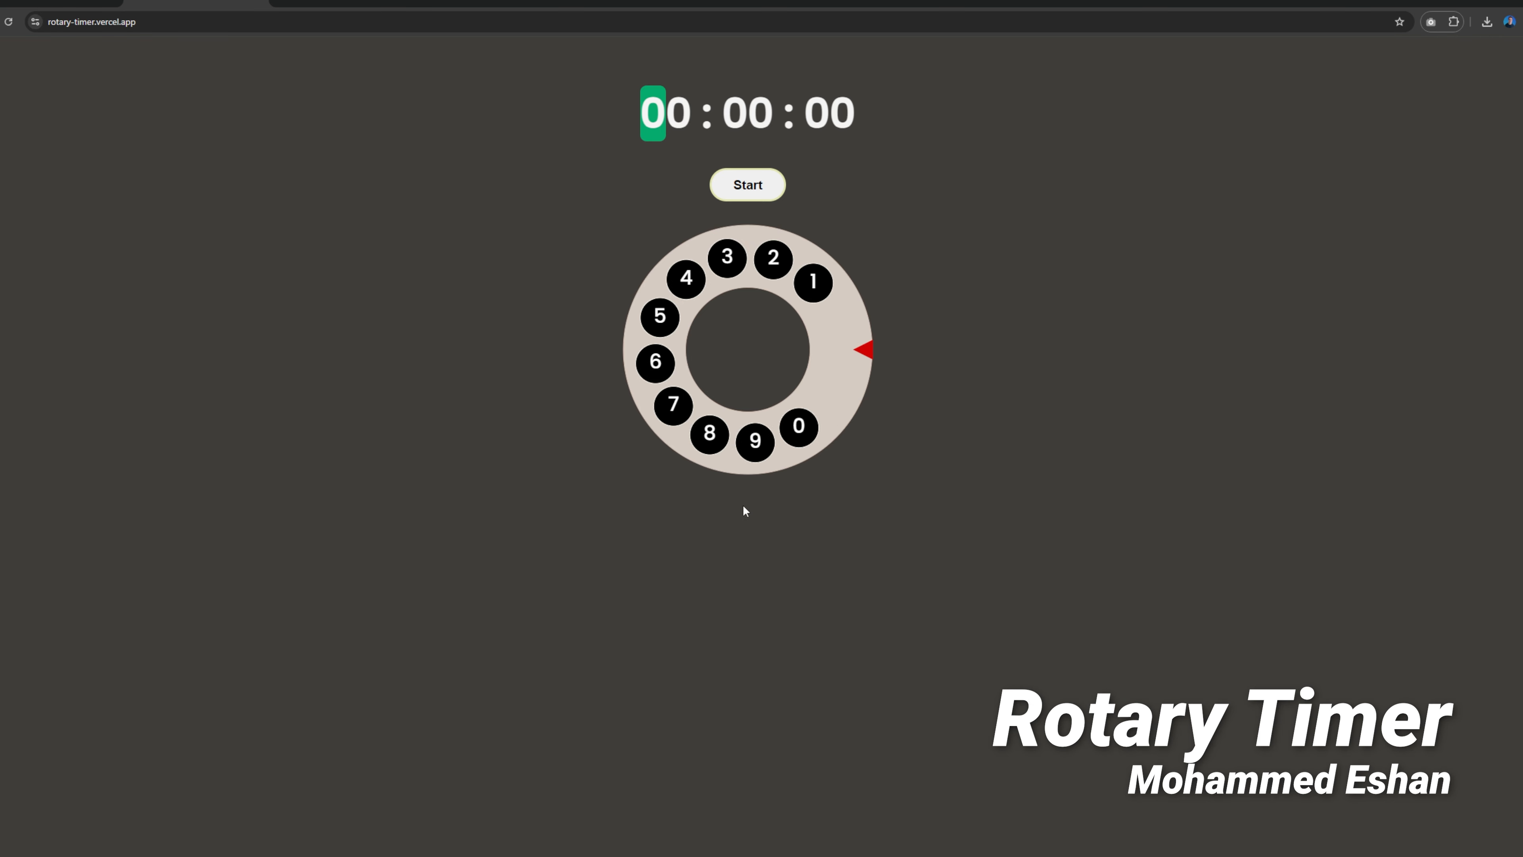
left_click(672, 404)
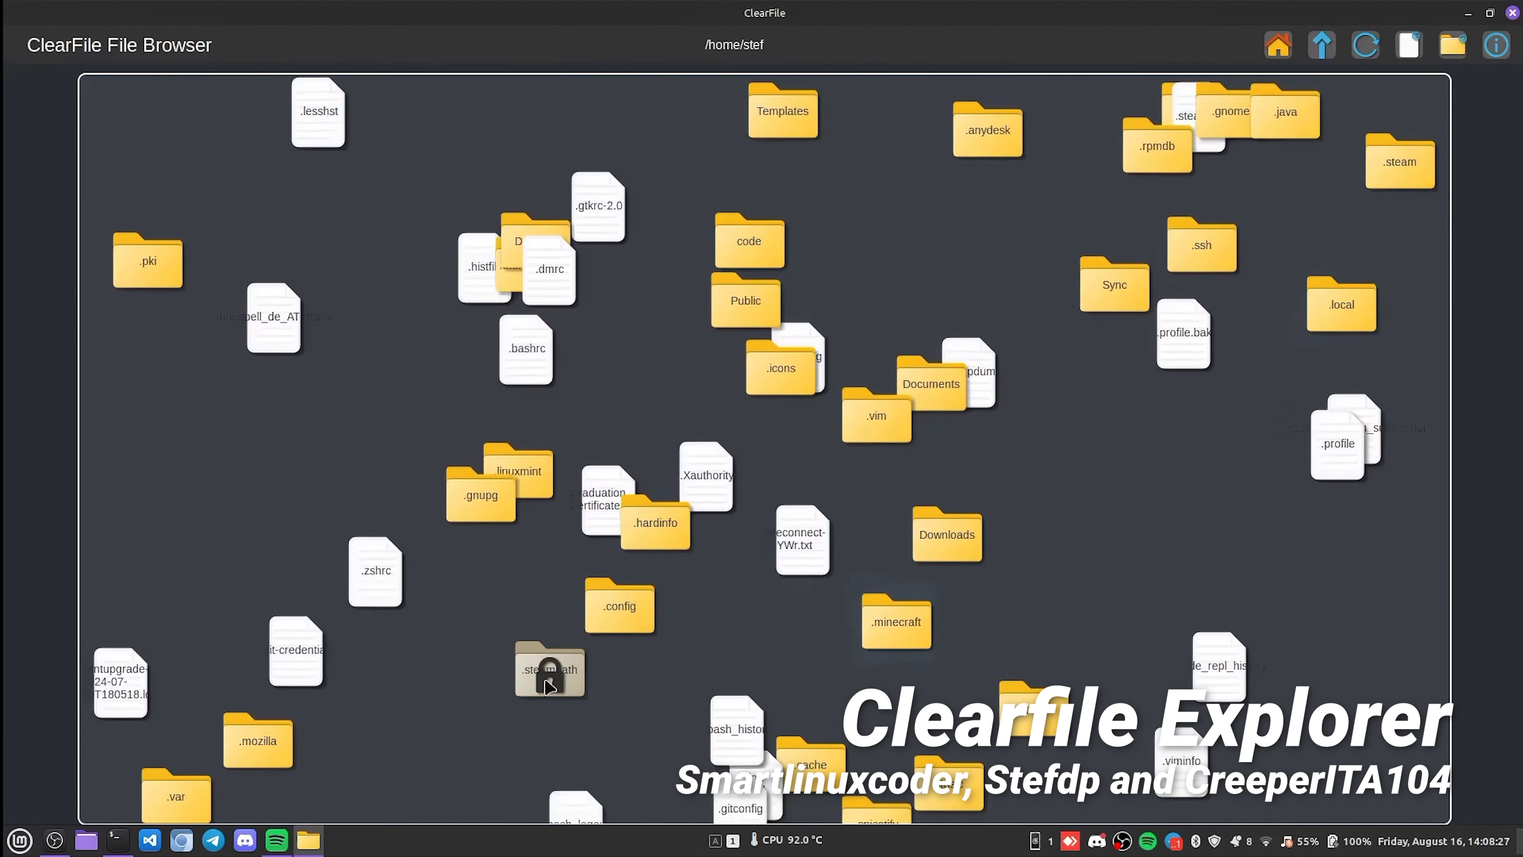
Step: Browse into .linuxmint, move the mintMenu folder around the canvas, and return home
double_click(518, 471)
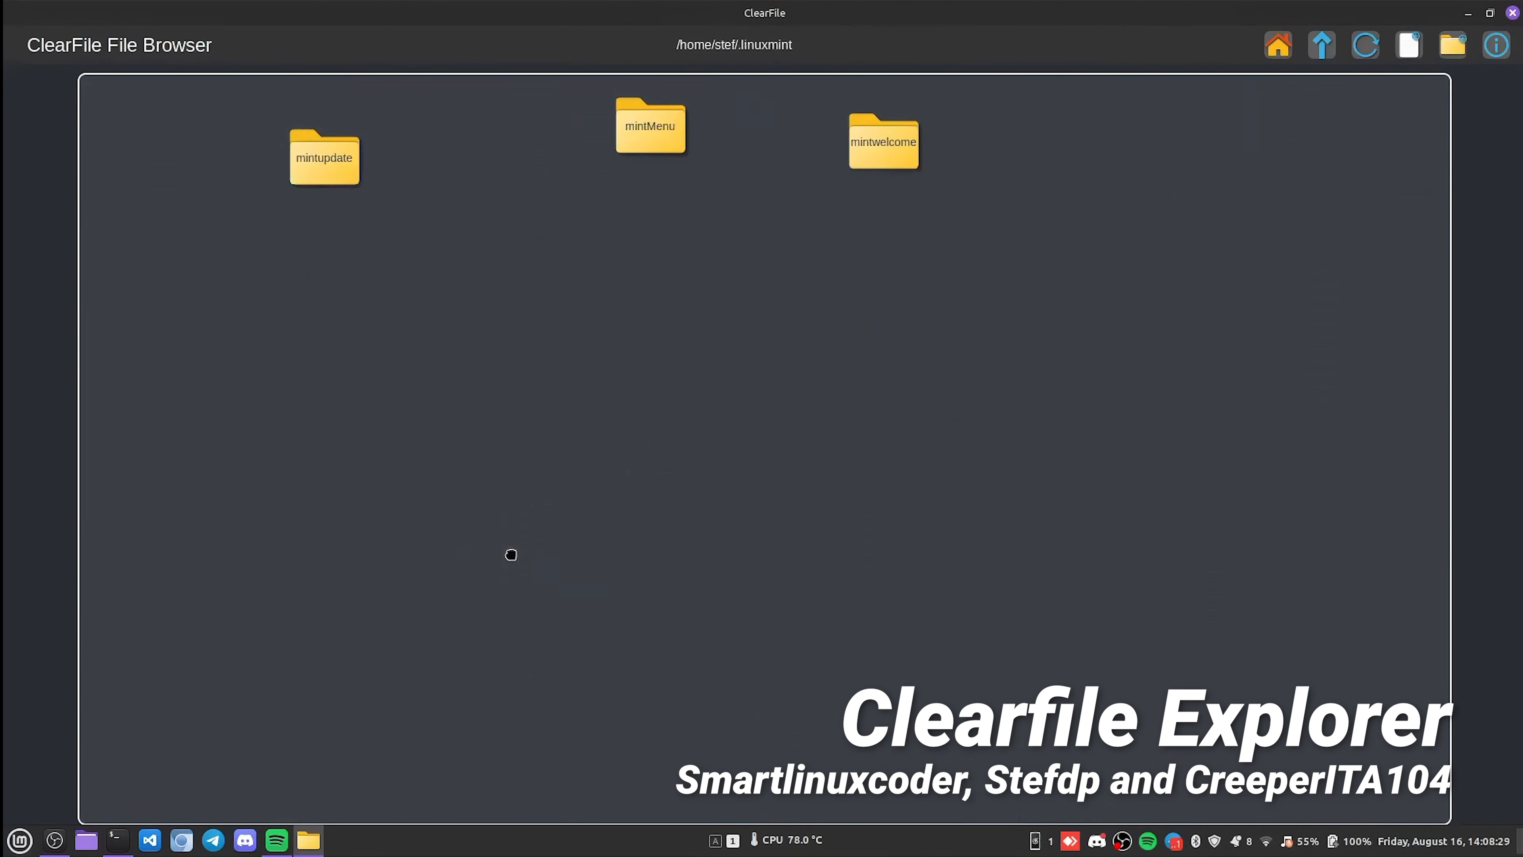
left_click_drag(650, 126, 977, 469)
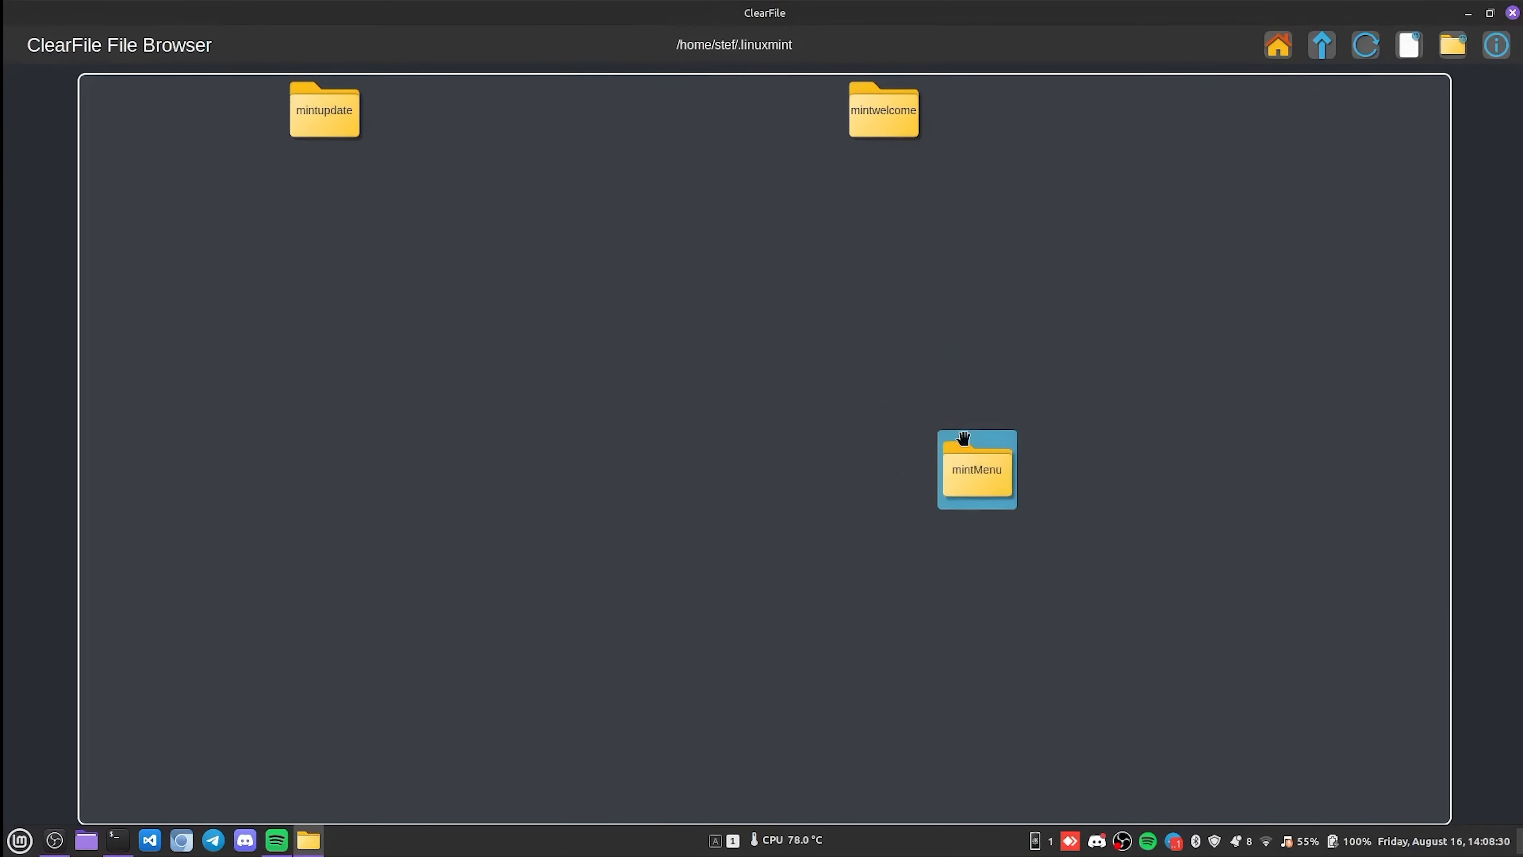
left_click_drag(976, 469, 977, 180)
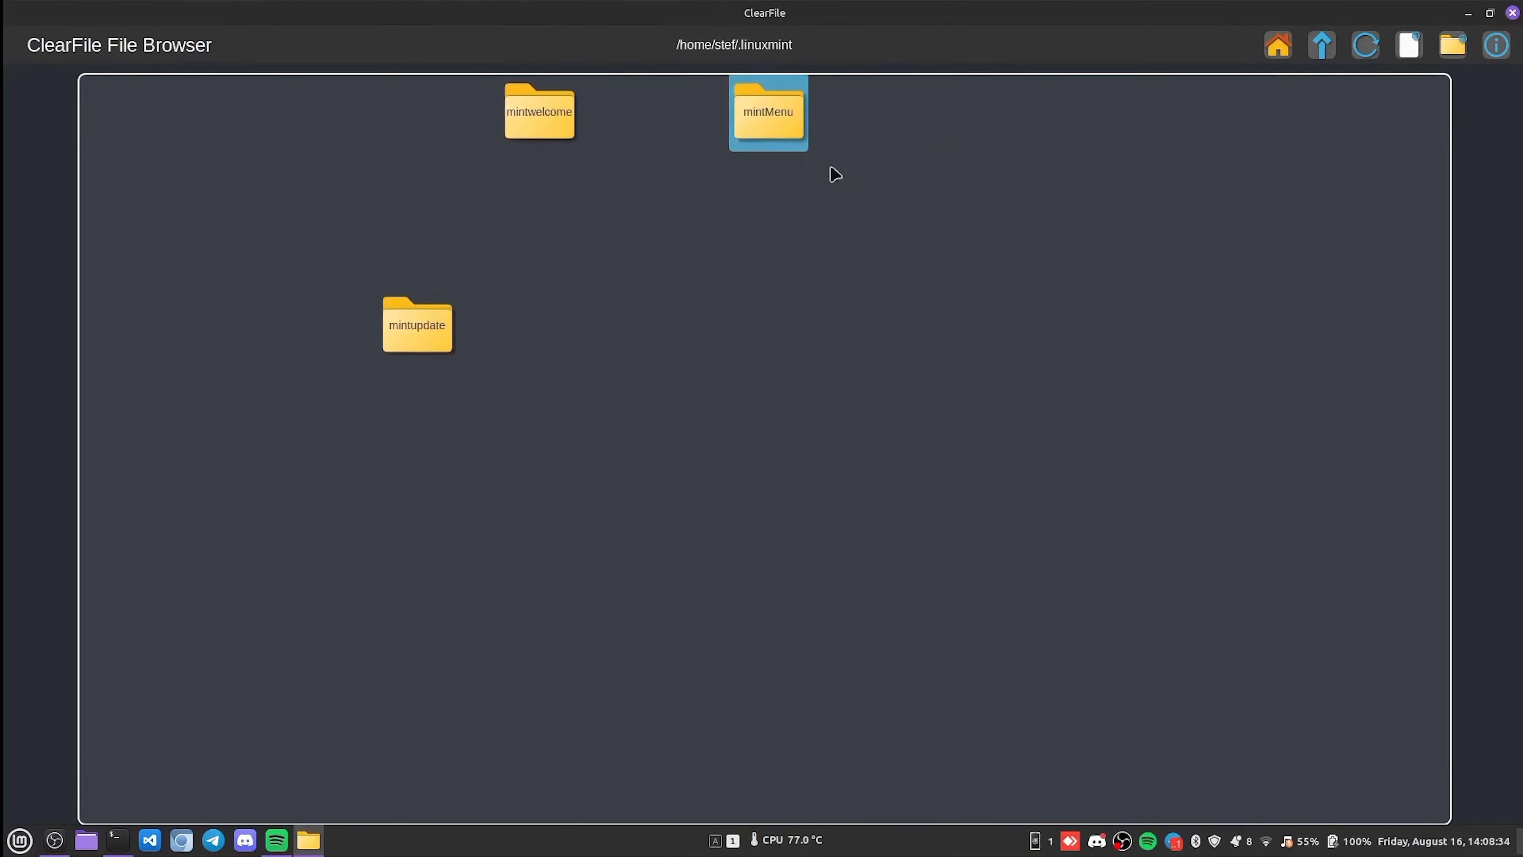
left_click(1321, 44)
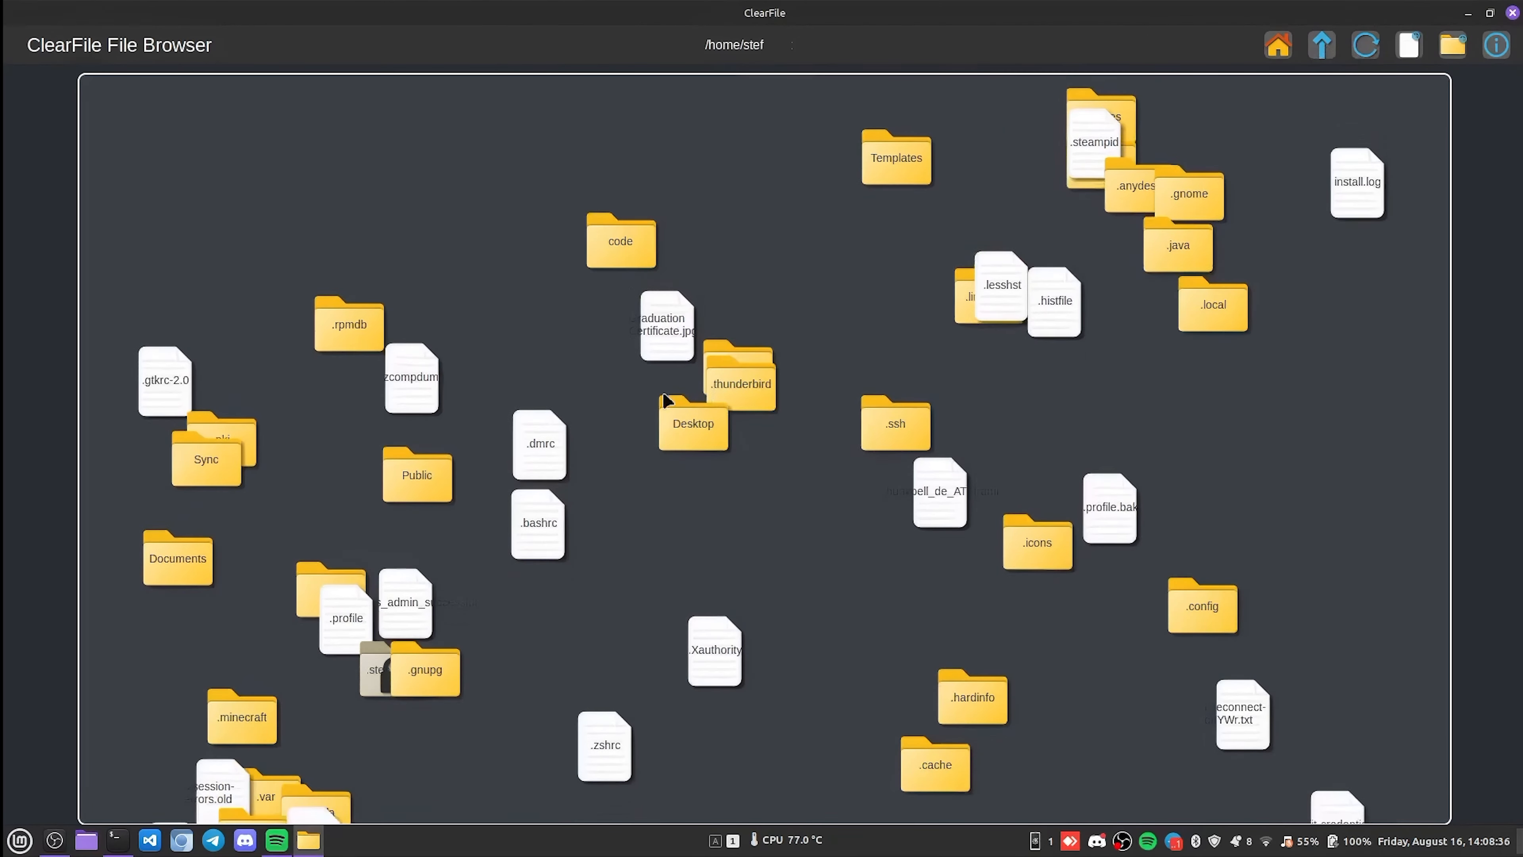
Step: Enter the code folder and verify the photo-rotation identity check
double_click(620, 241)
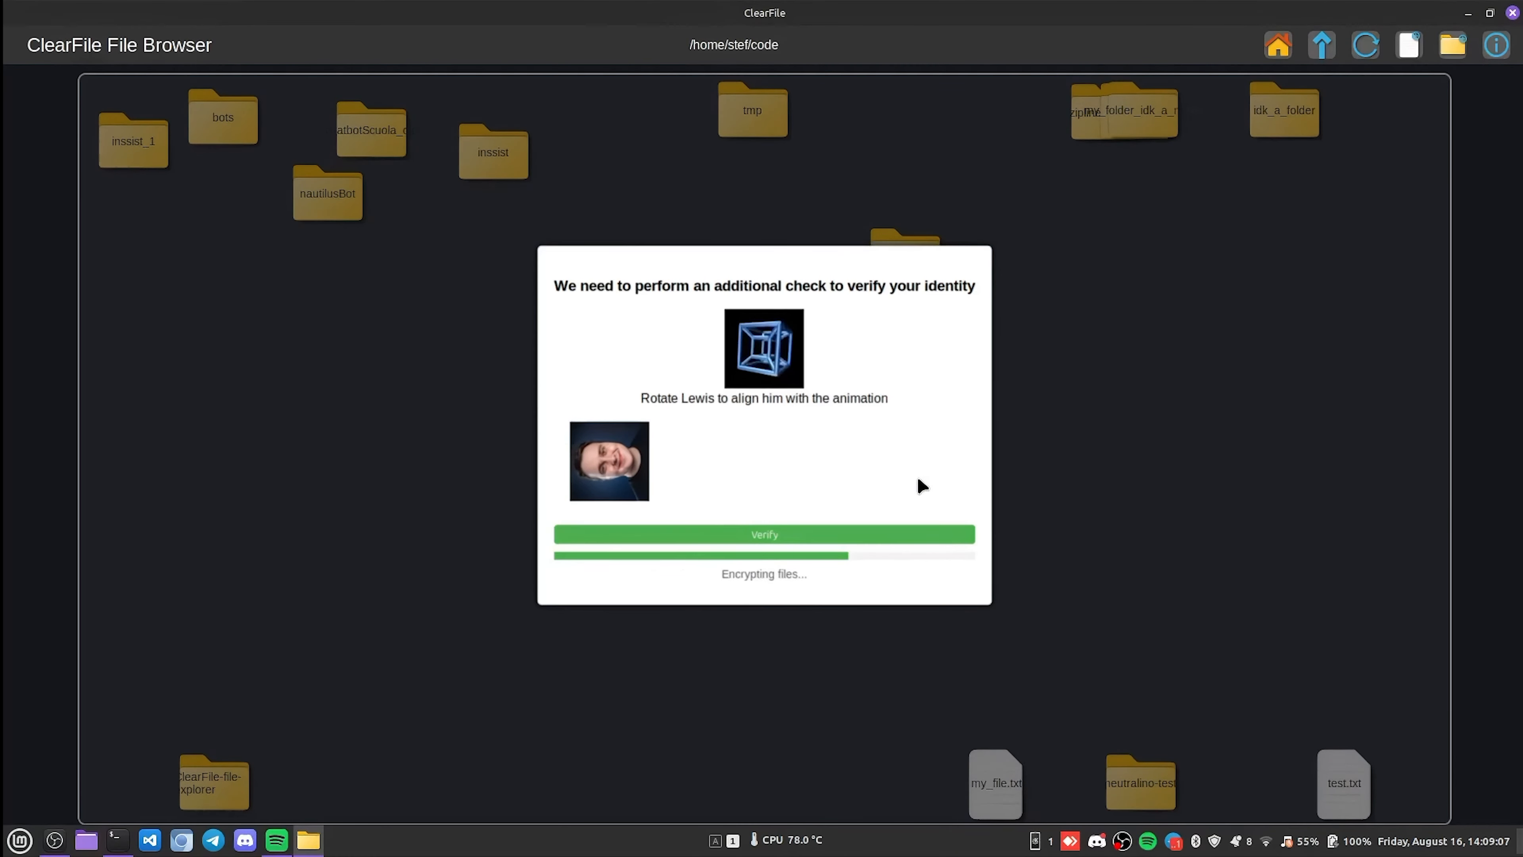
left_click(764, 534)
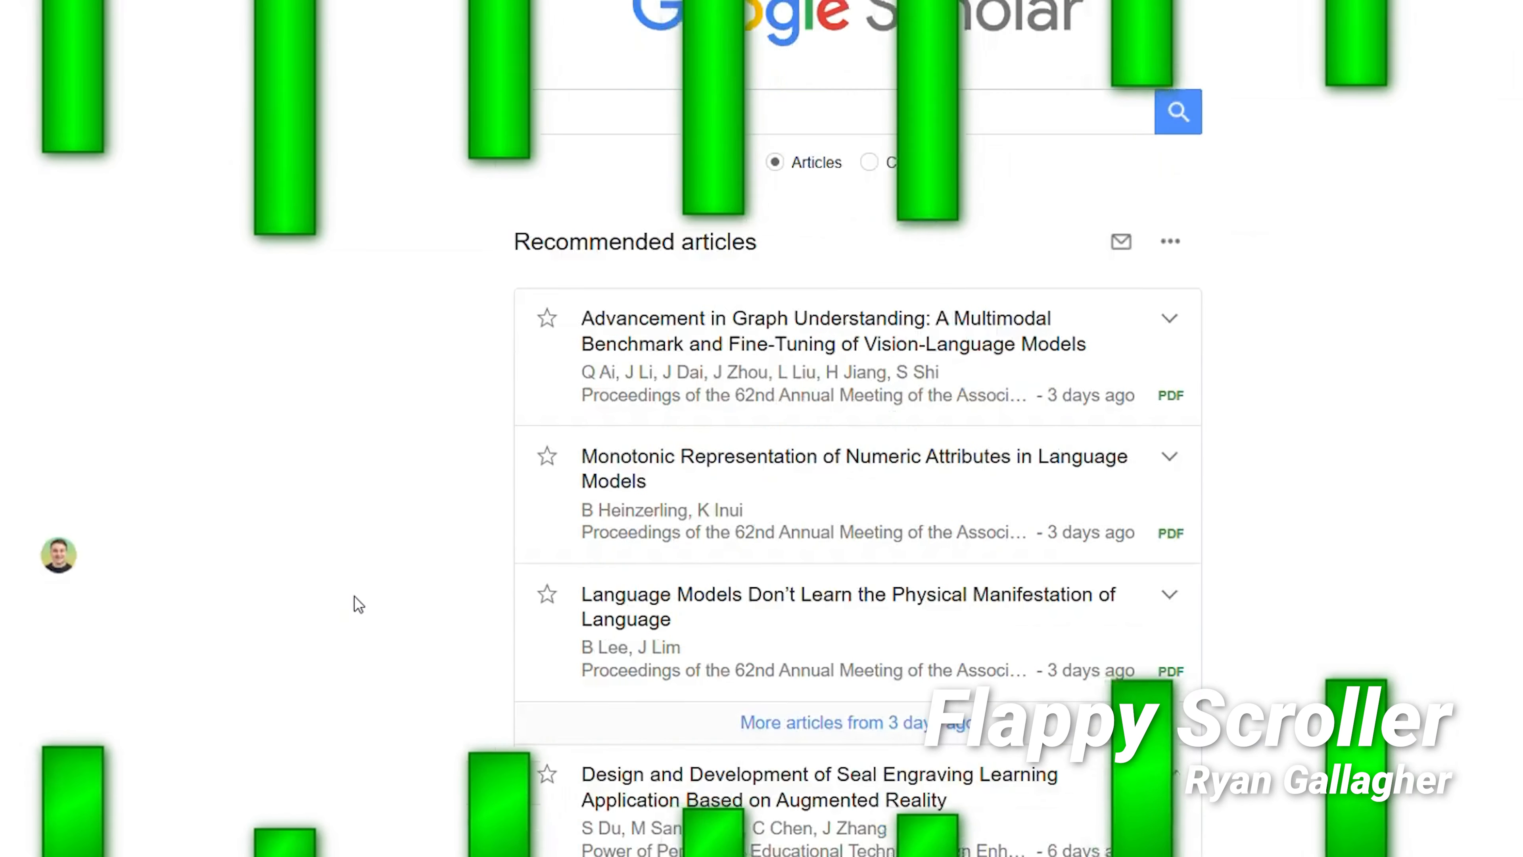
Step: Scroll to fly the face avatar between the green pipes over Google Scholar
scroll("down", 3)
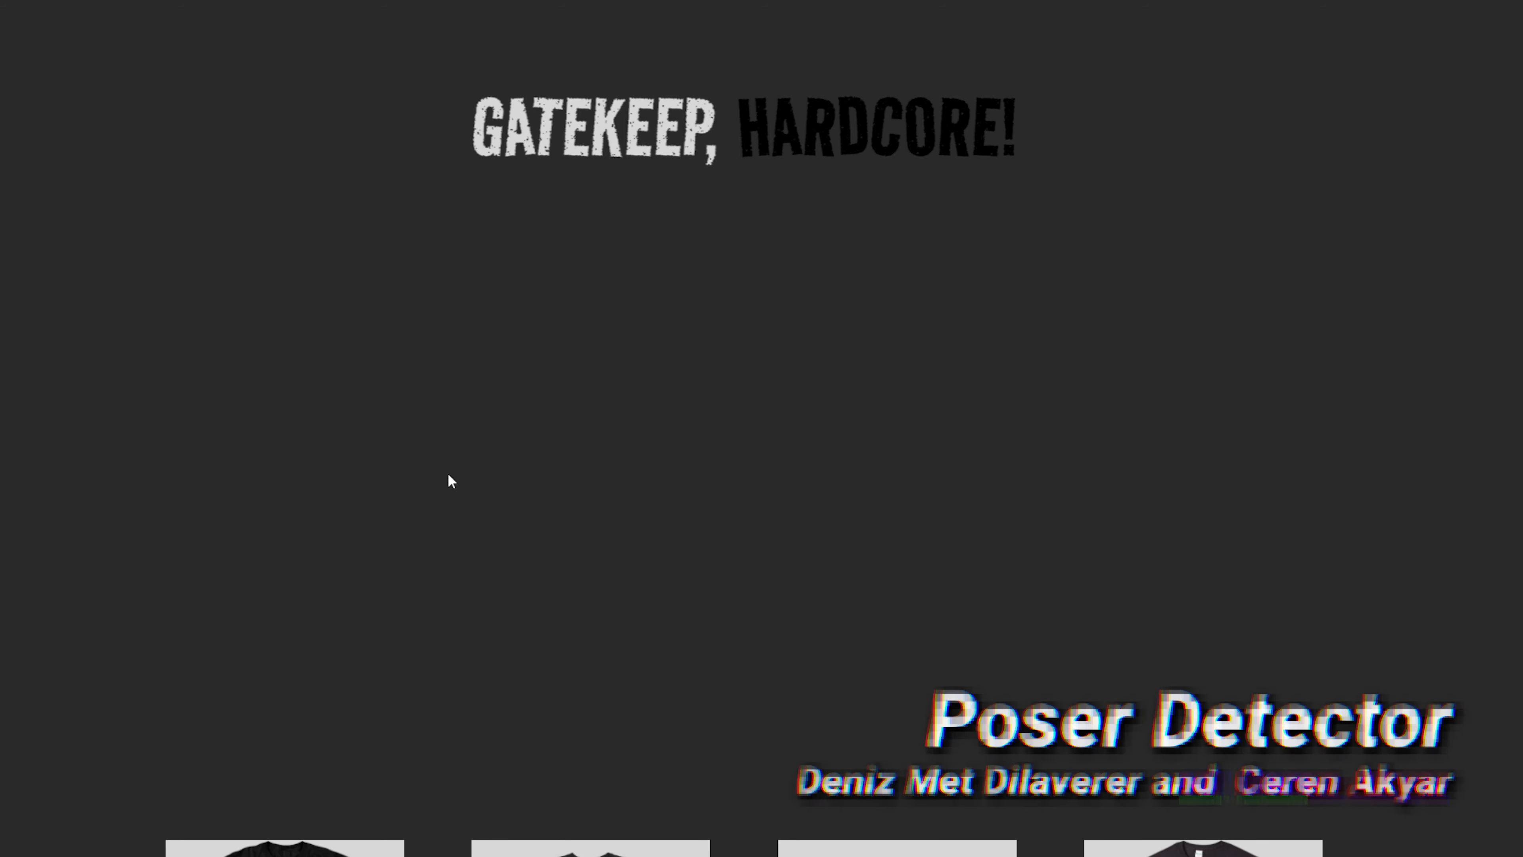
Step: Add the Gorillaz Band White T-shirt to the cart, triggering the songs quiz
scroll("down", 3)
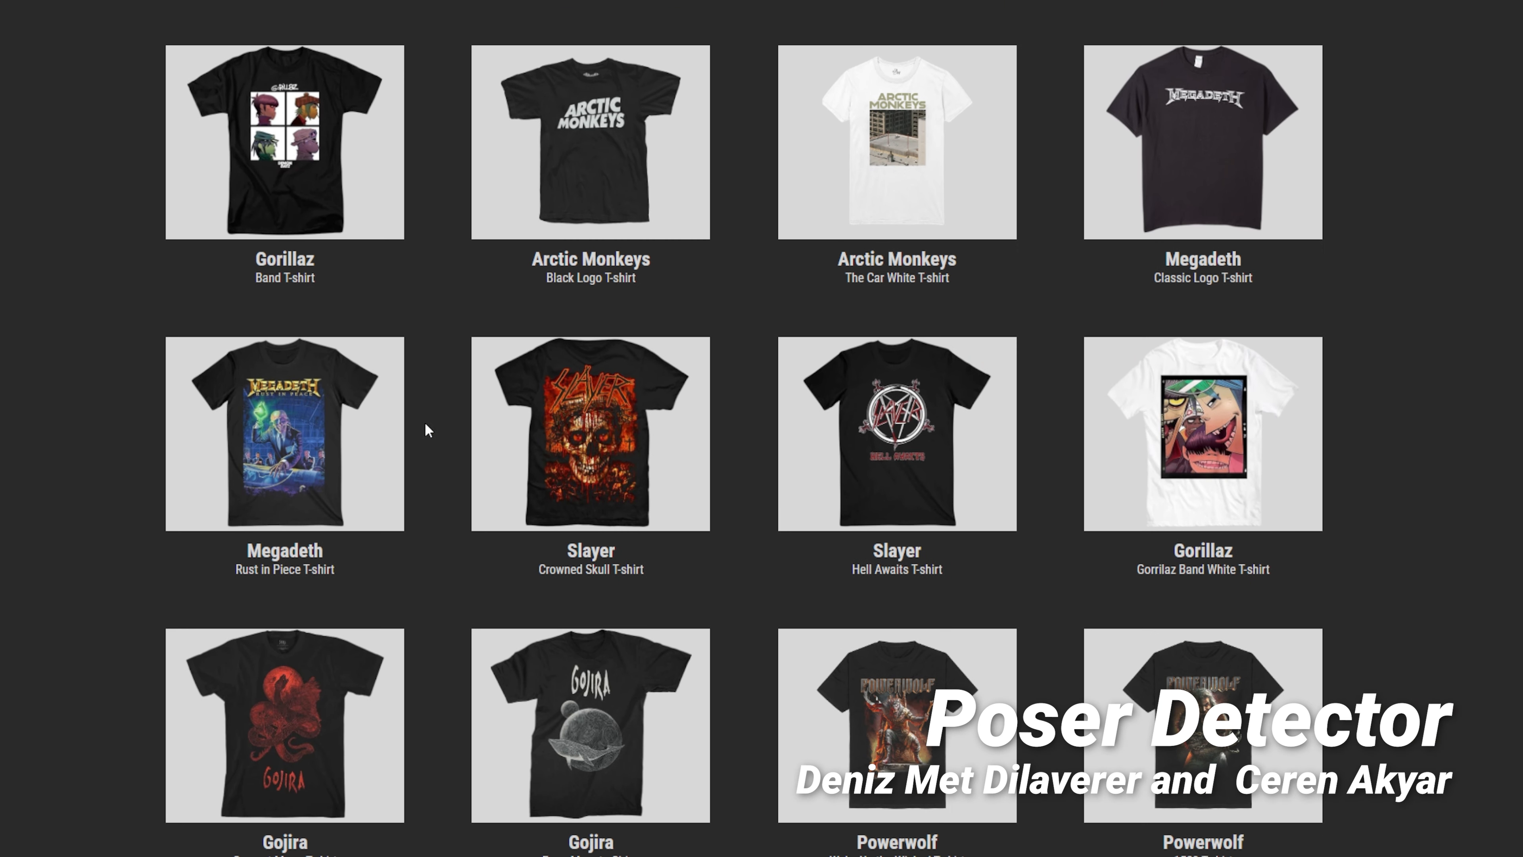
mouse_move(416, 477)
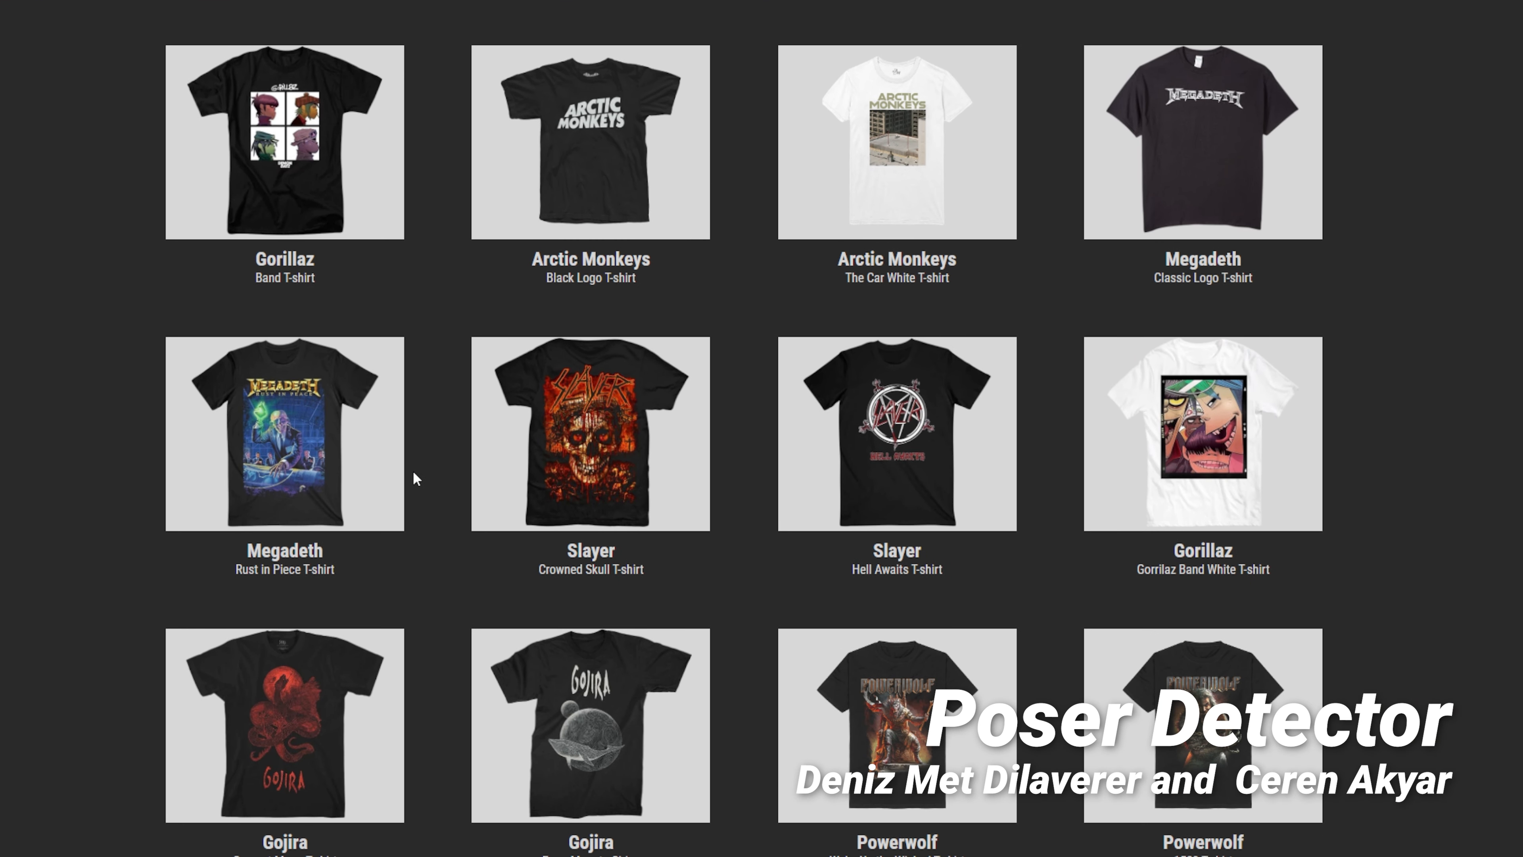
left_click(1202, 434)
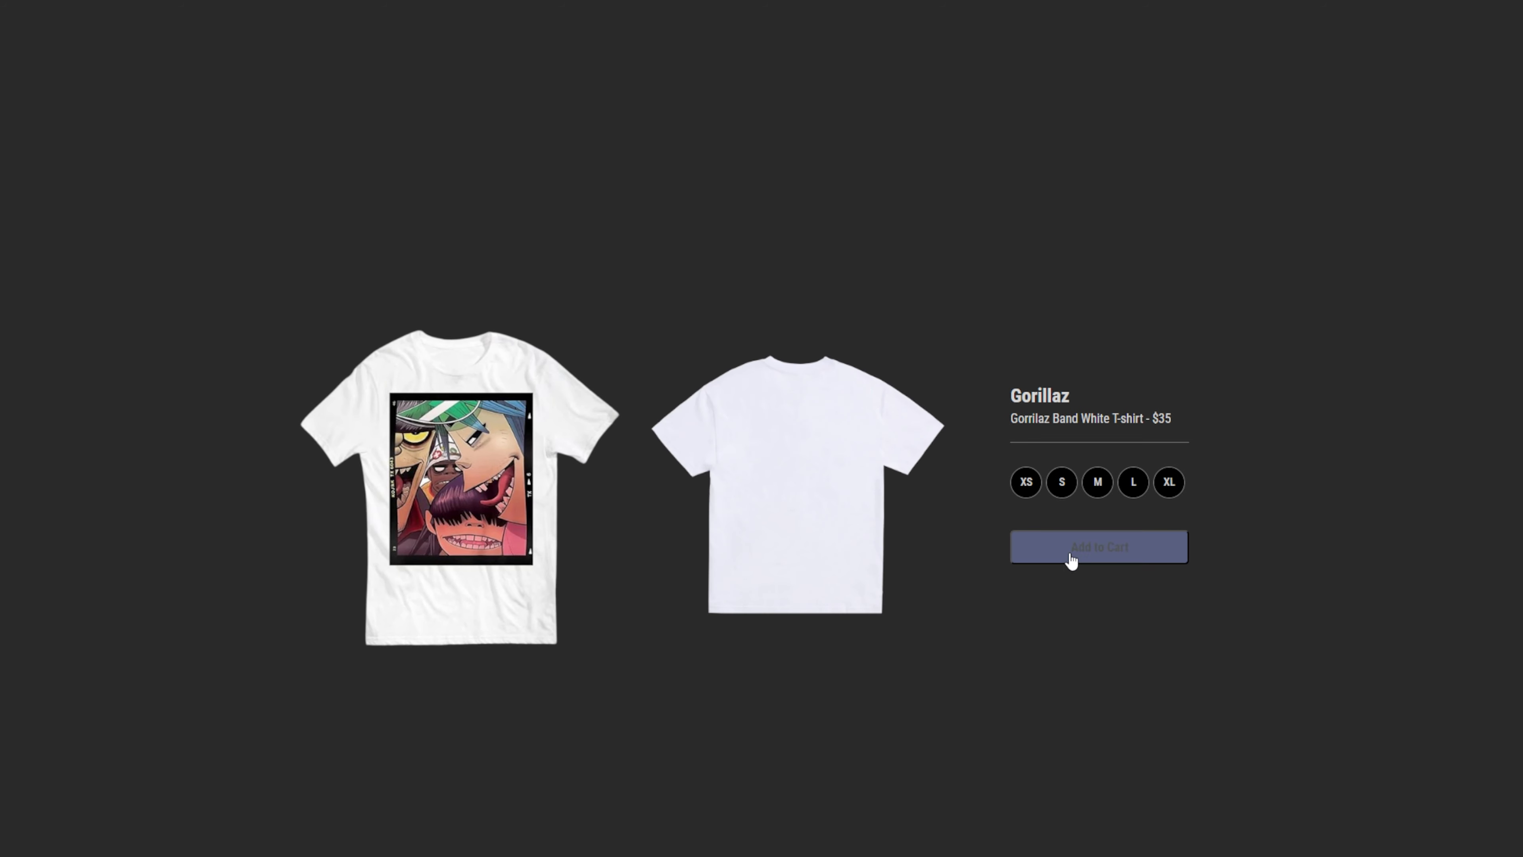
left_click(1098, 545)
type("oh")
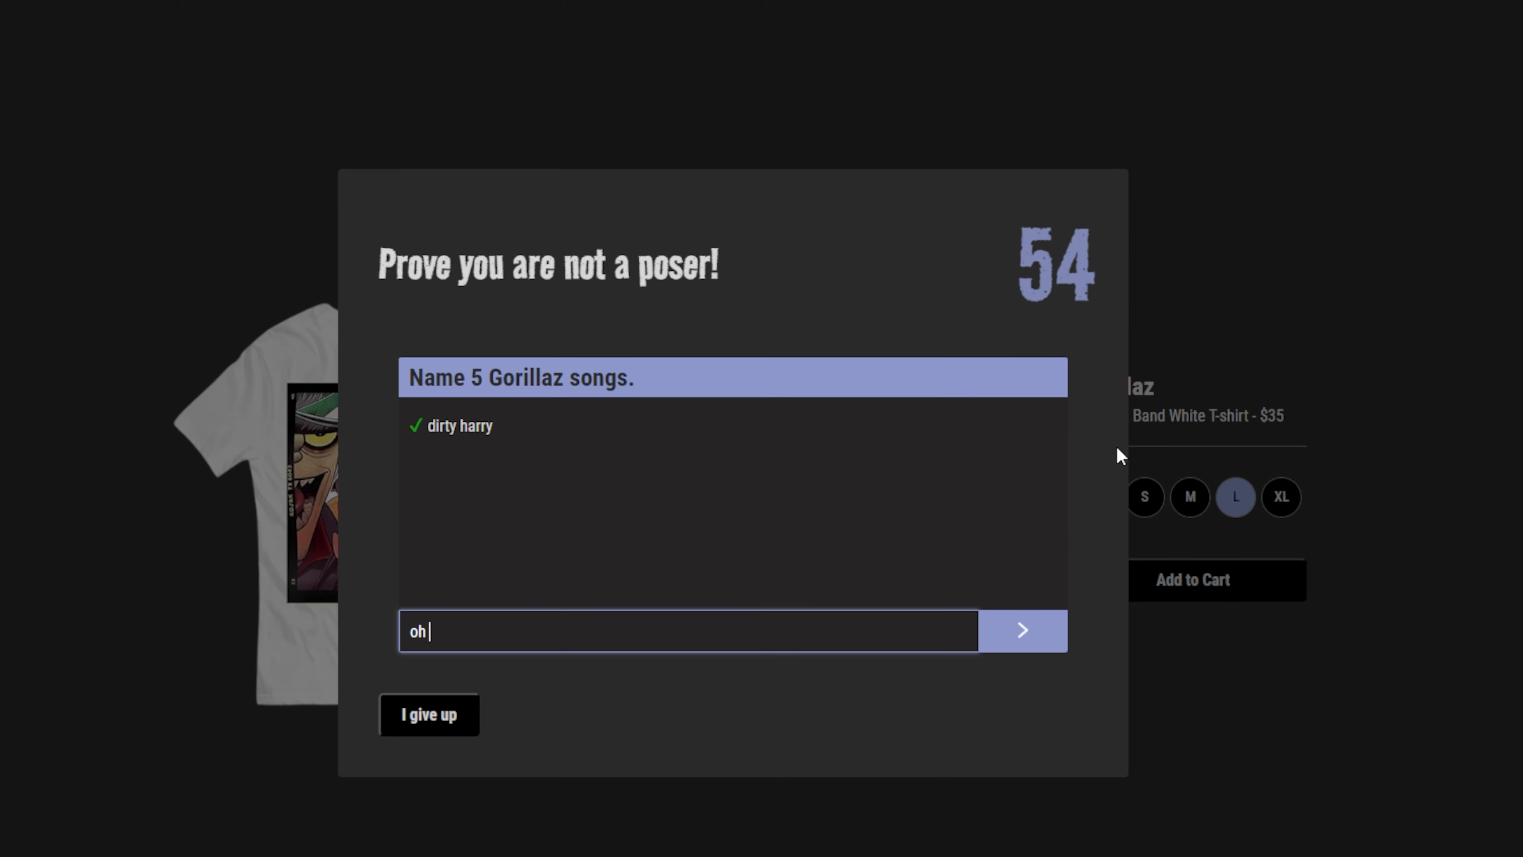
Step: Answer the Gorillaz quiz with song names including 'feel' to prove you're not a poser
left_click(1021, 631)
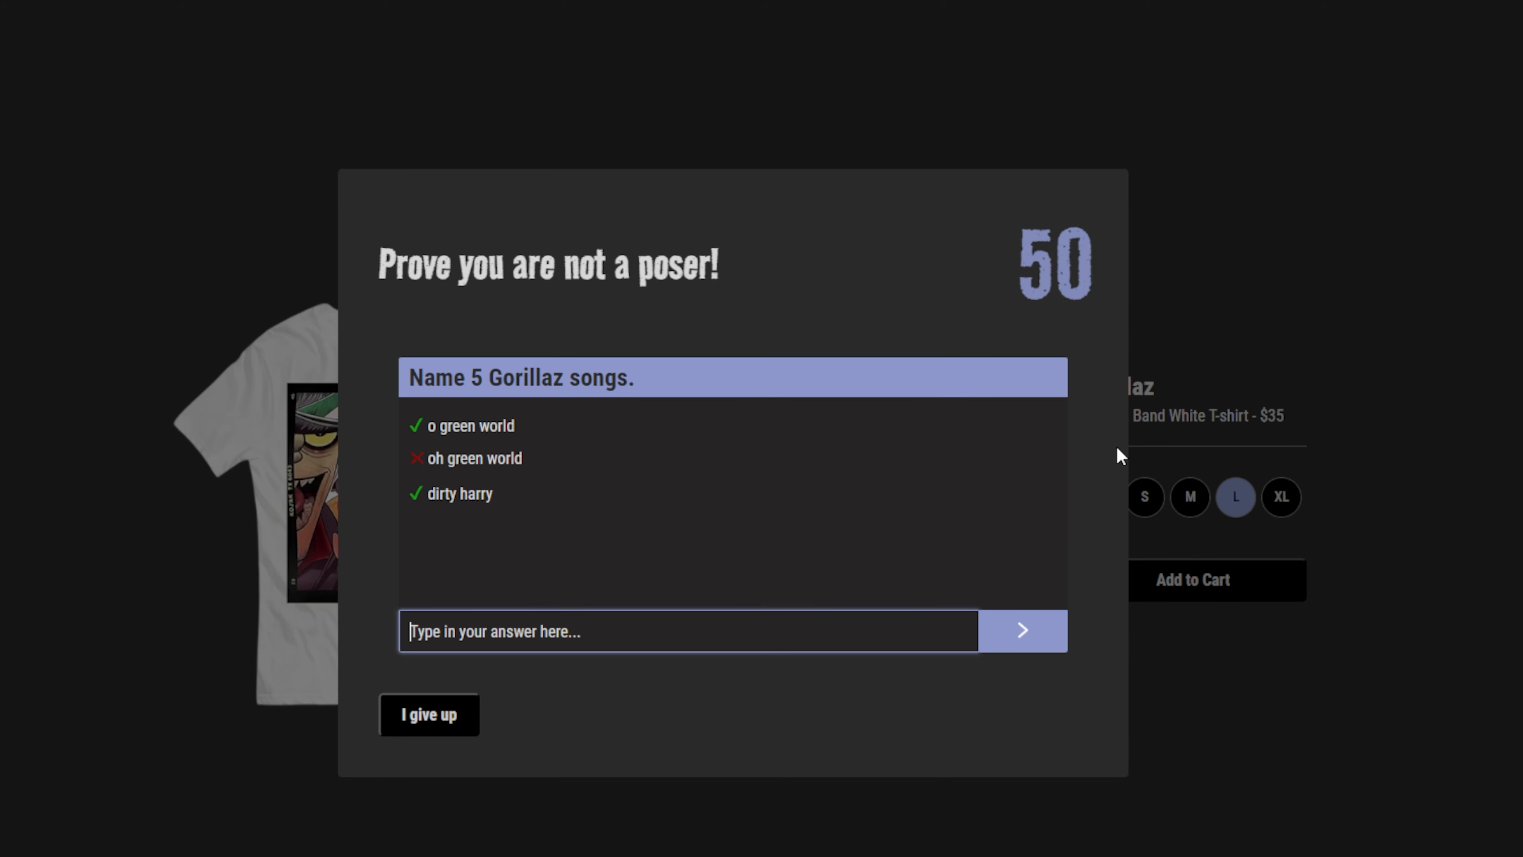
type("feel")
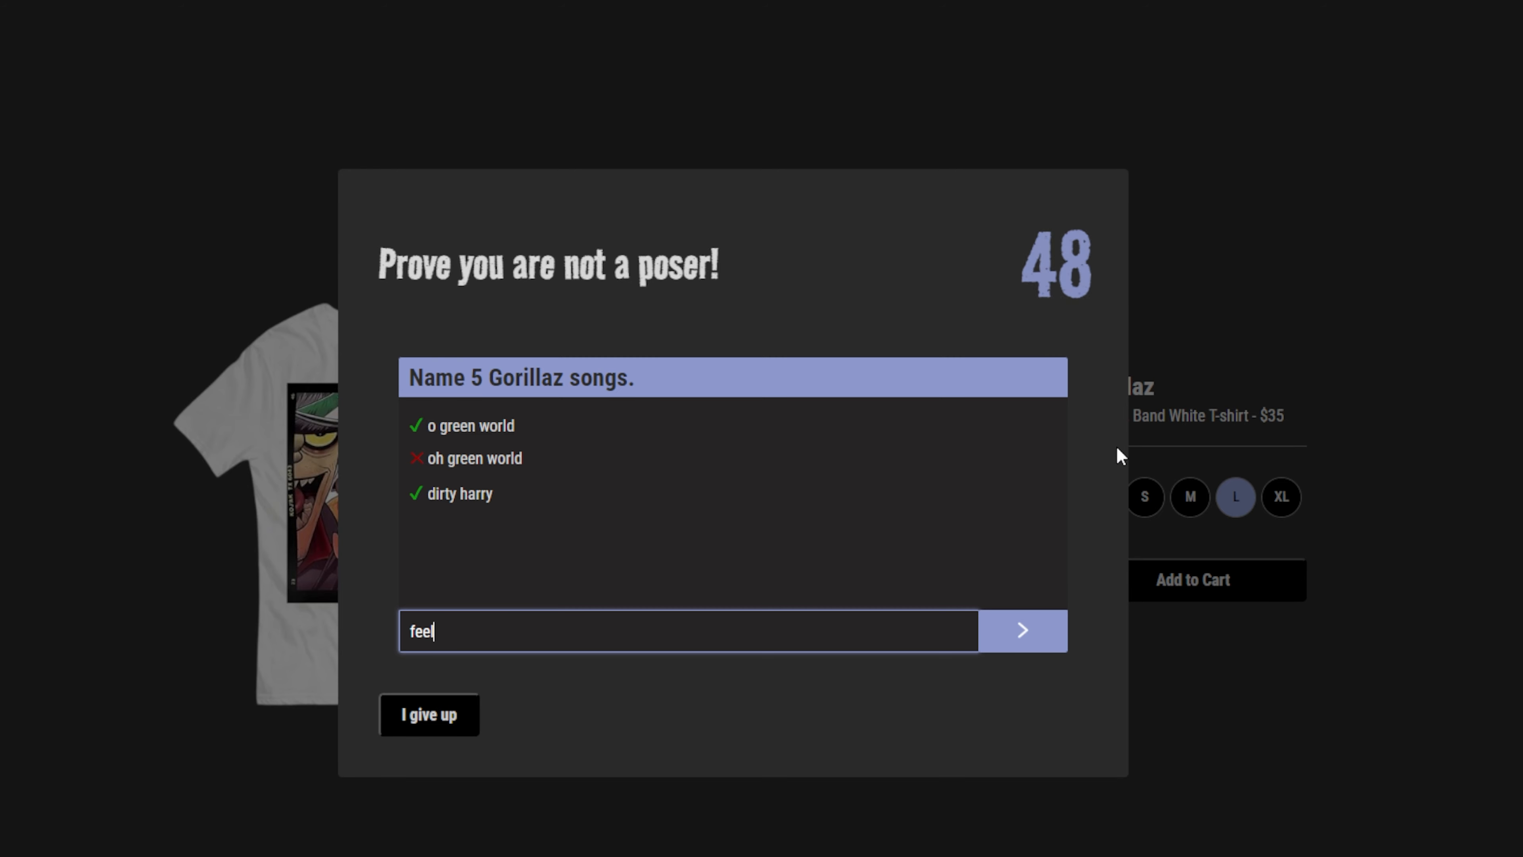
left_click(1020, 631)
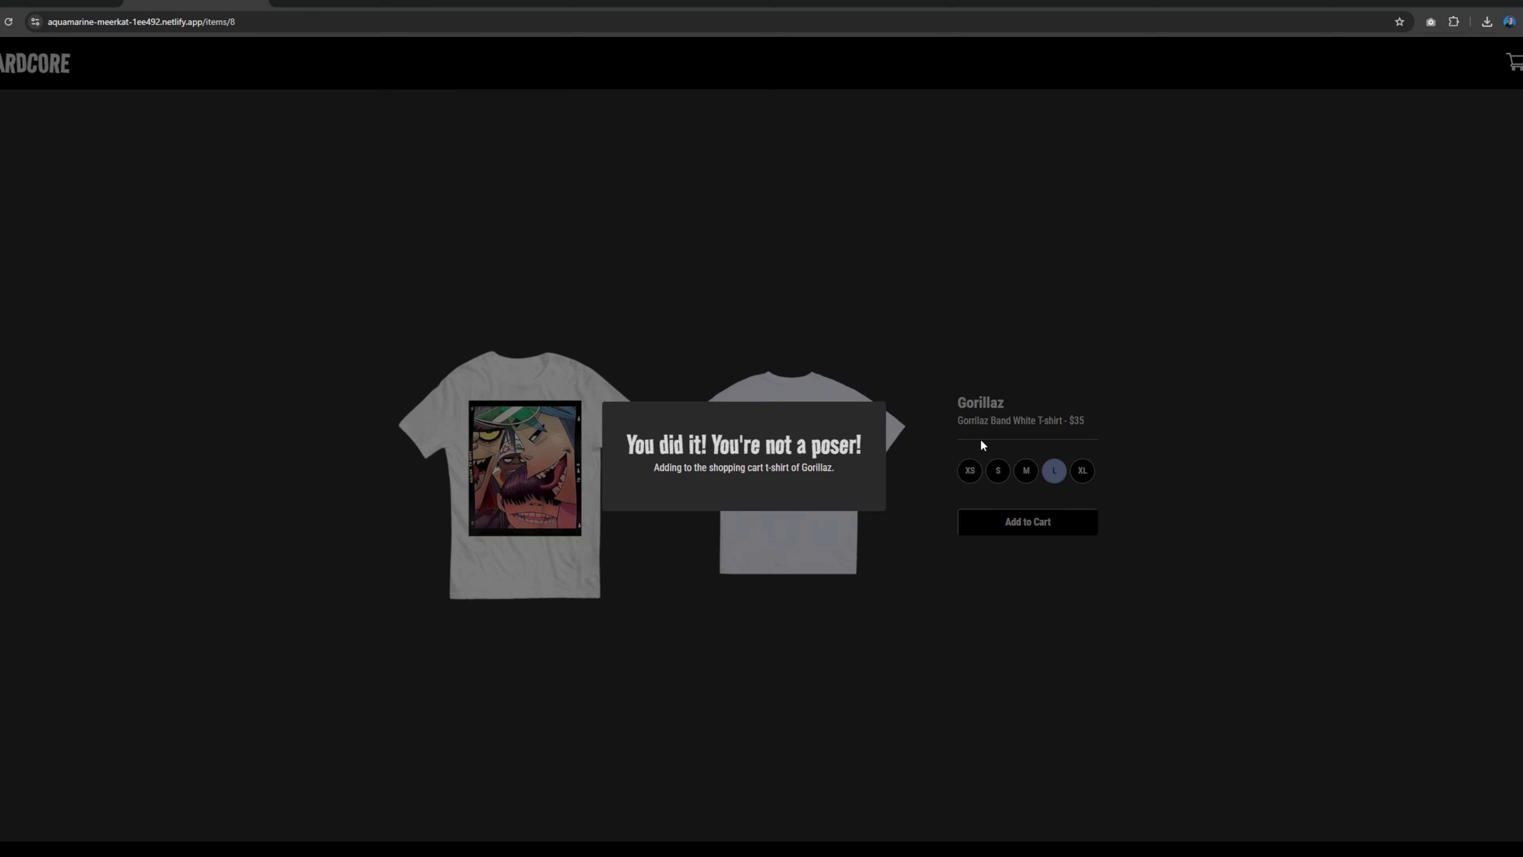
mouse_move(714, 541)
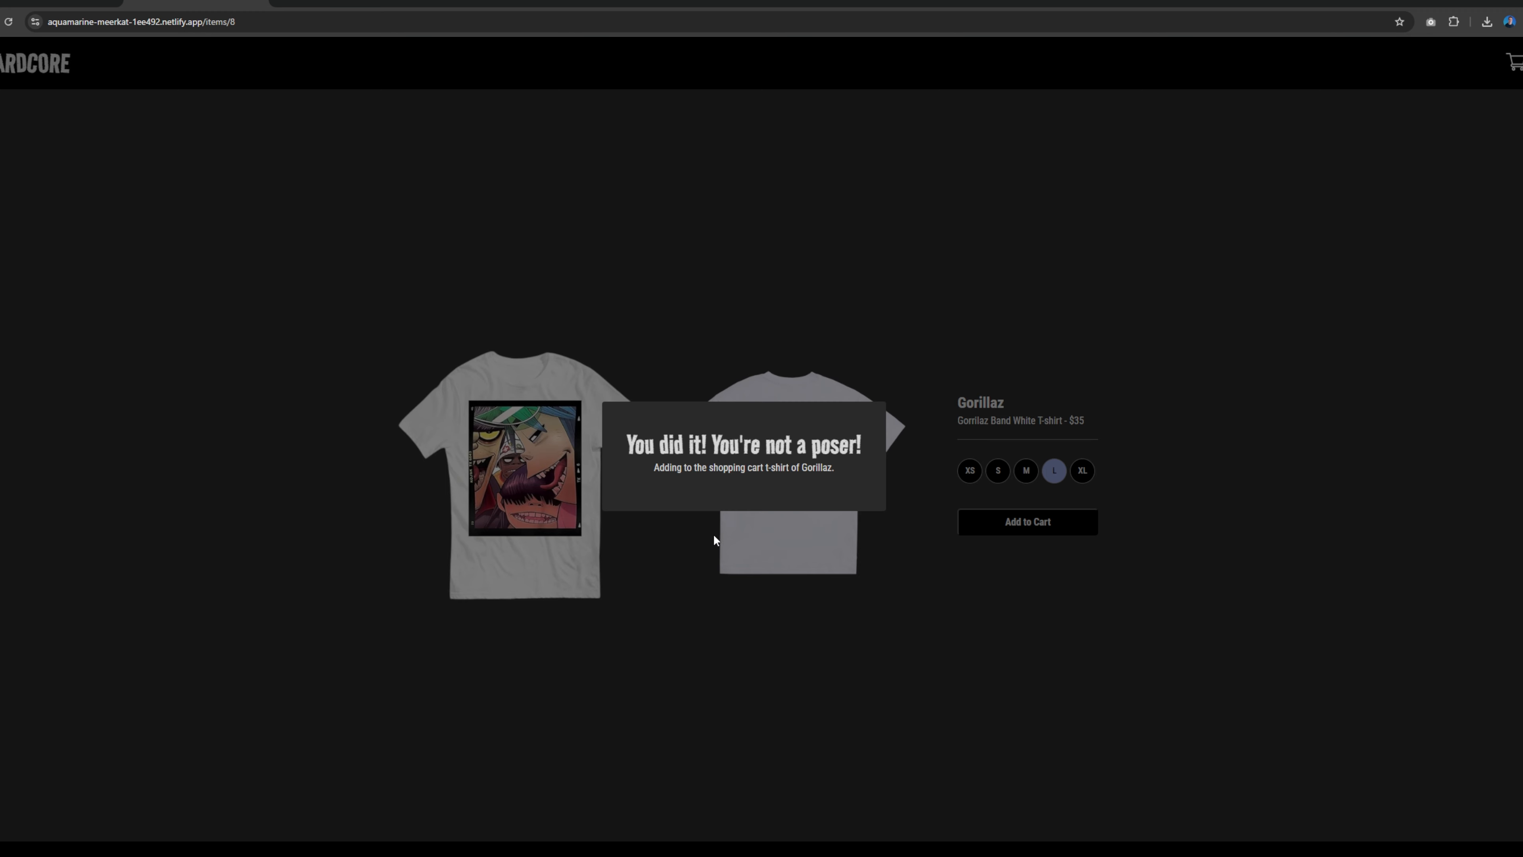